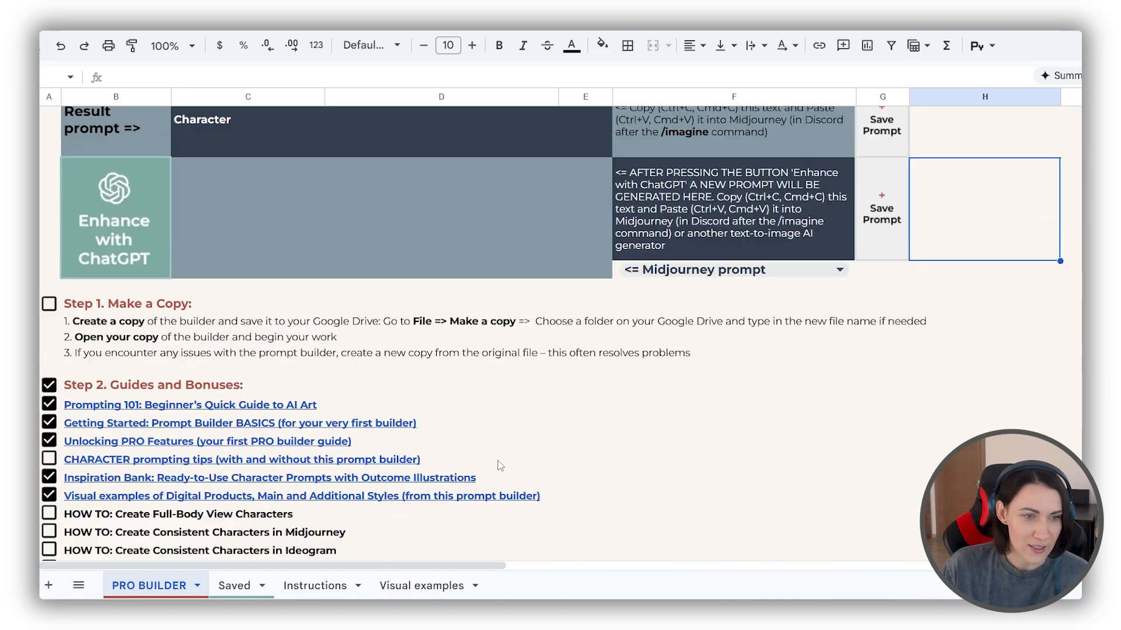
Bring the builder table with FORMAT, CHARACTER, COLOR & STYLE and MIDJOURNEY PARAMETERS rows into view
{"action": "scroll", "scroll_direction": "down", "scroll_amount": 3}
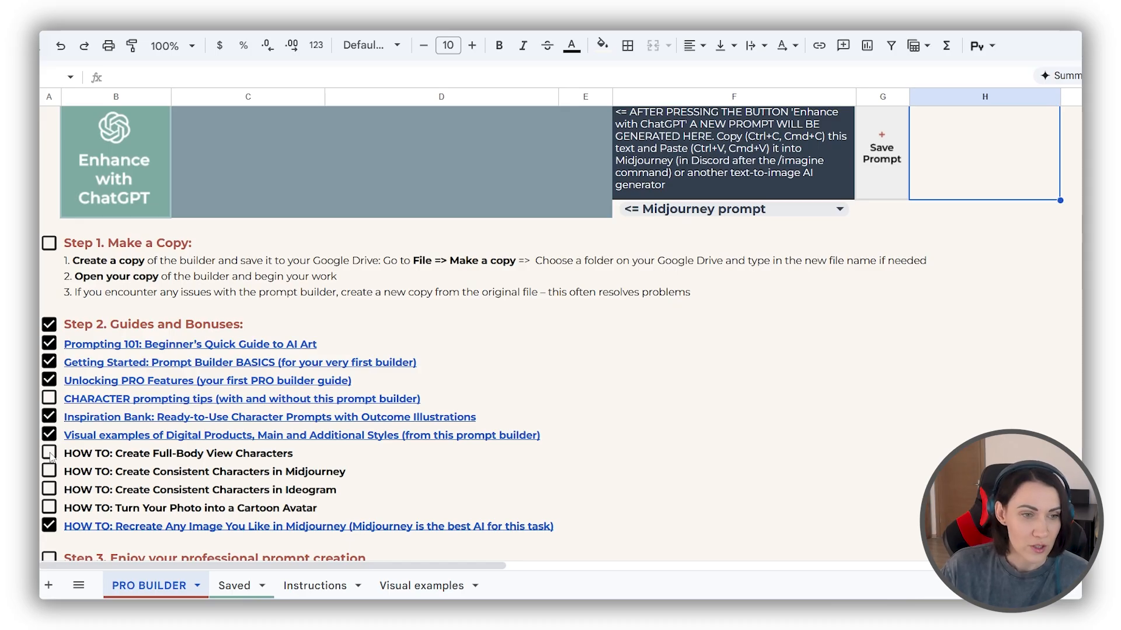
{"action": "left_click", "coordinate": [49, 471]}
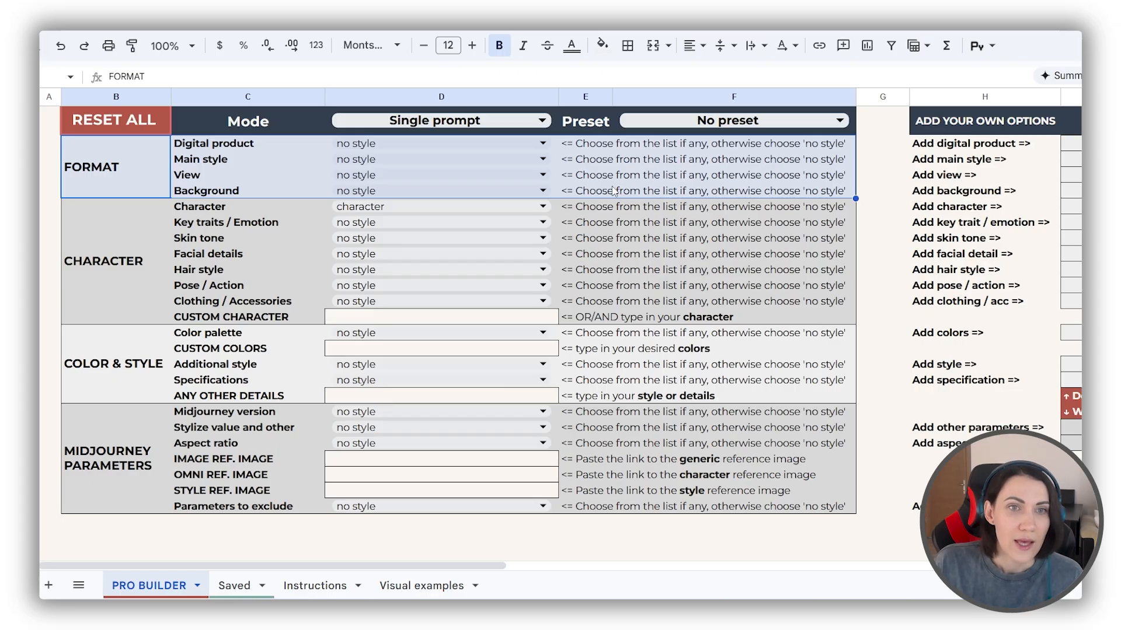
{"action": "left_click", "coordinate": [248, 143]}
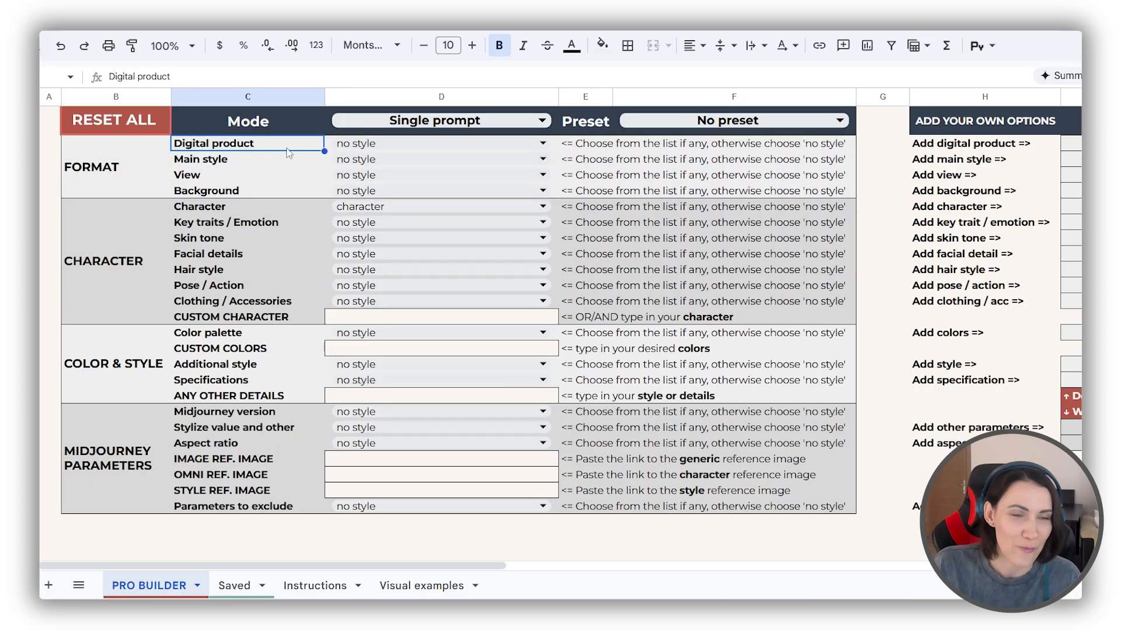
{"action": "left_click", "coordinate": [541, 143]}
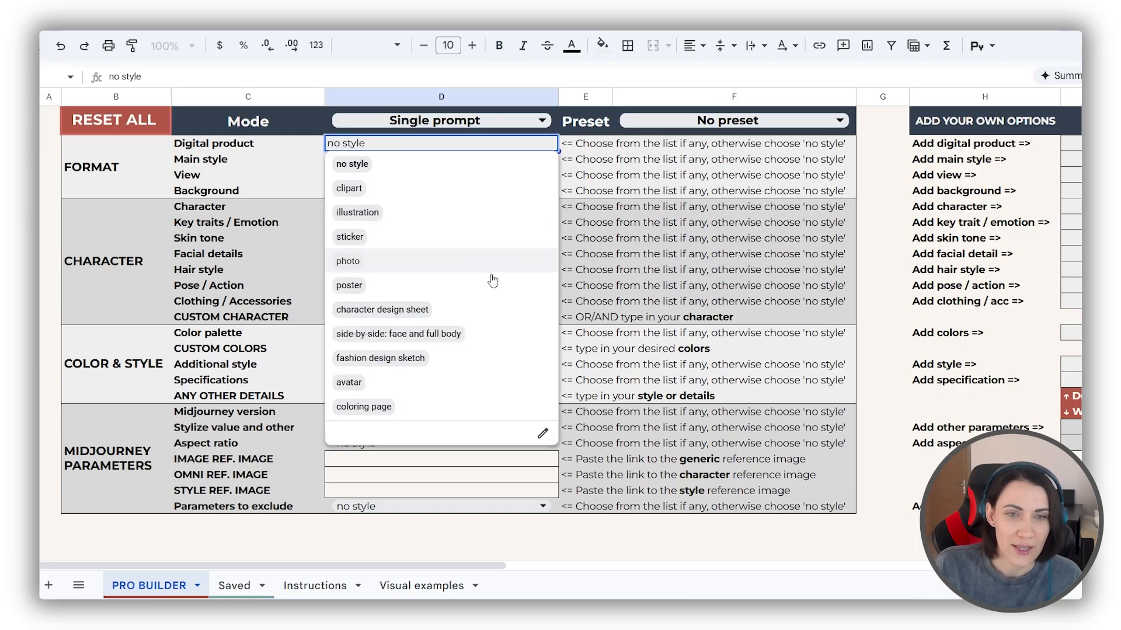
{"action": "mouse_move", "coordinate": [486, 315]}
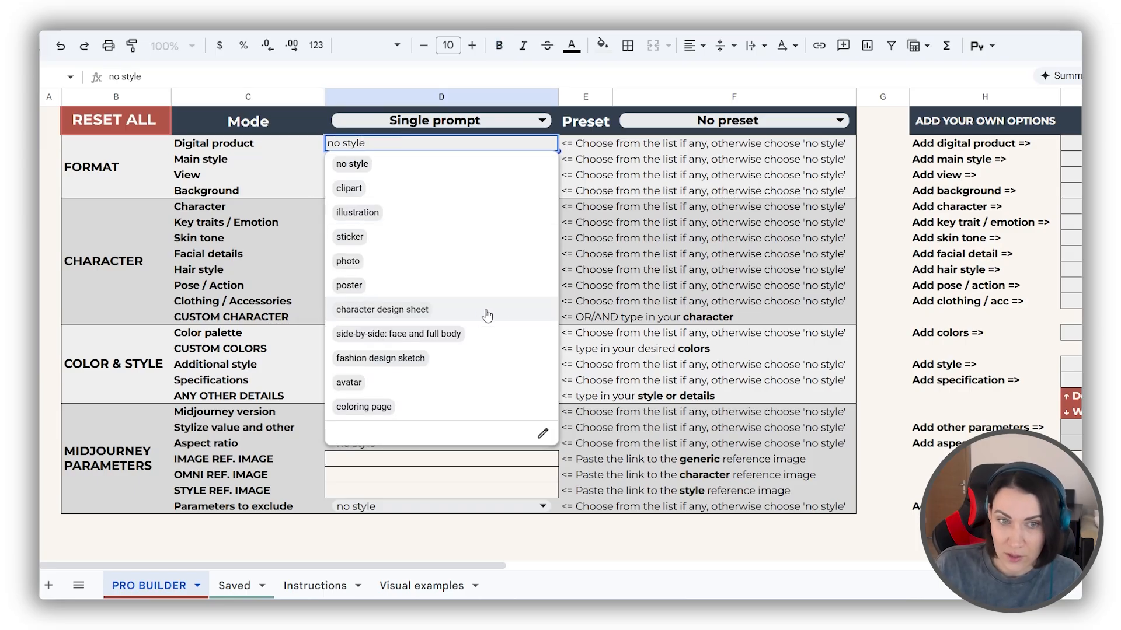
{"action": "mouse_move", "coordinate": [462, 358]}
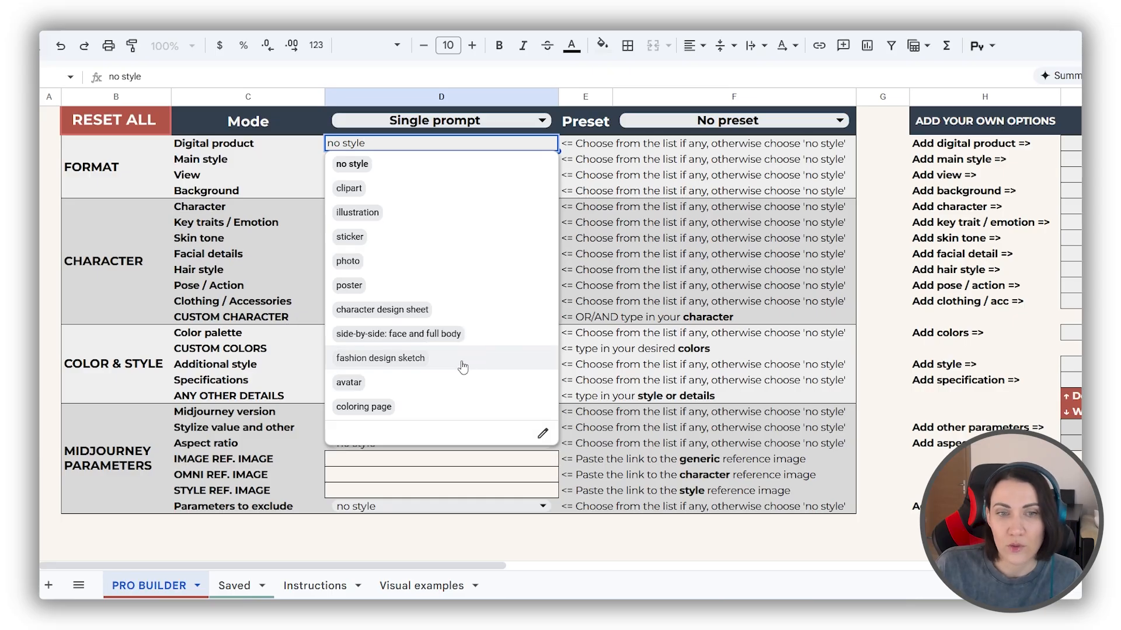
{"action": "mouse_move", "coordinate": [484, 366]}
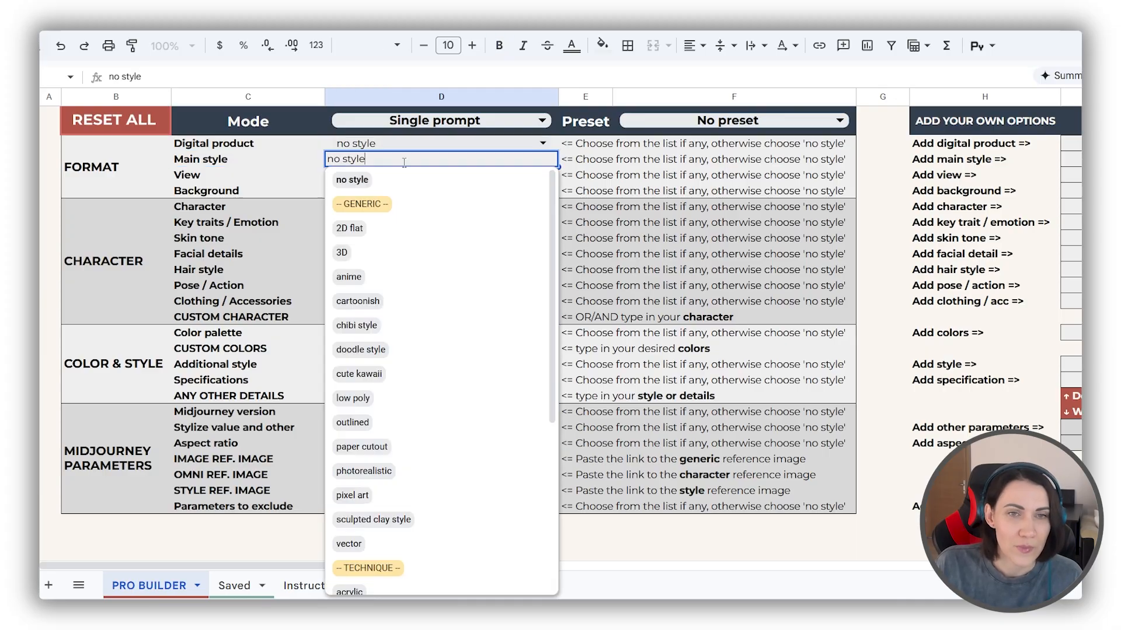
{"action": "mouse_move", "coordinate": [405, 175]}
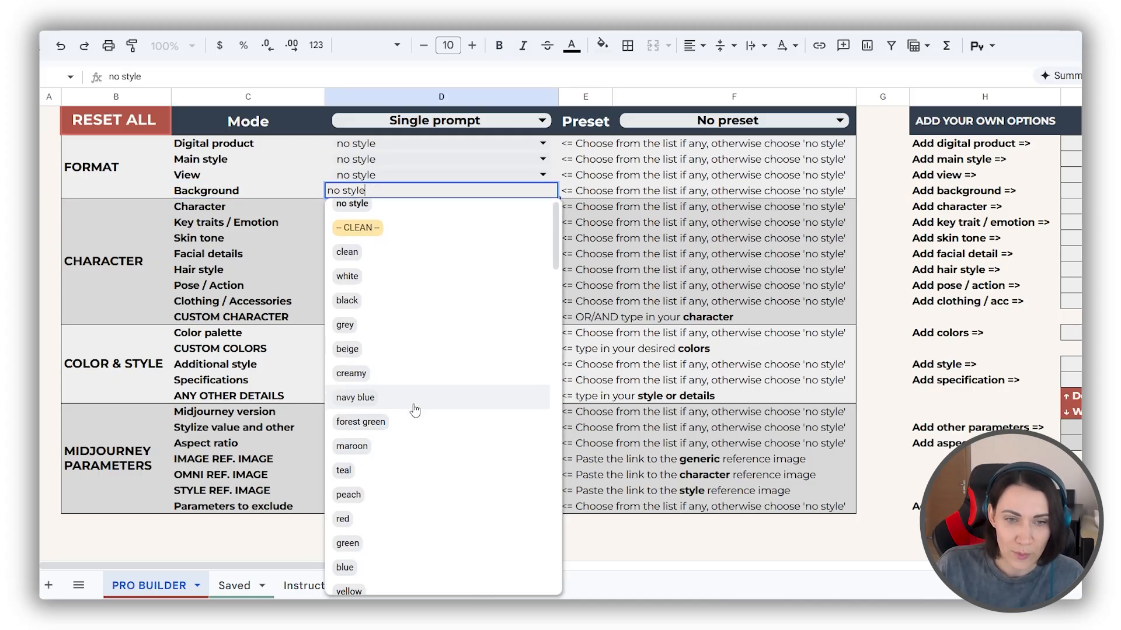
{"action": "scroll", "scroll_direction": "down", "scroll_amount": 3}
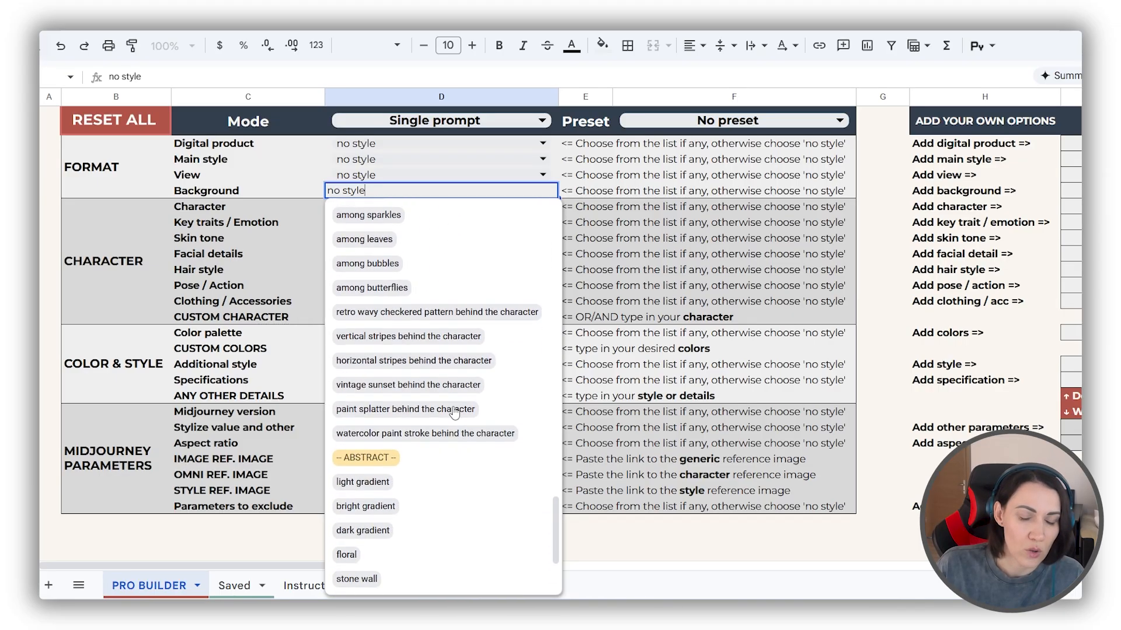
{"action": "scroll", "scroll_direction": "down", "scroll_amount": 3}
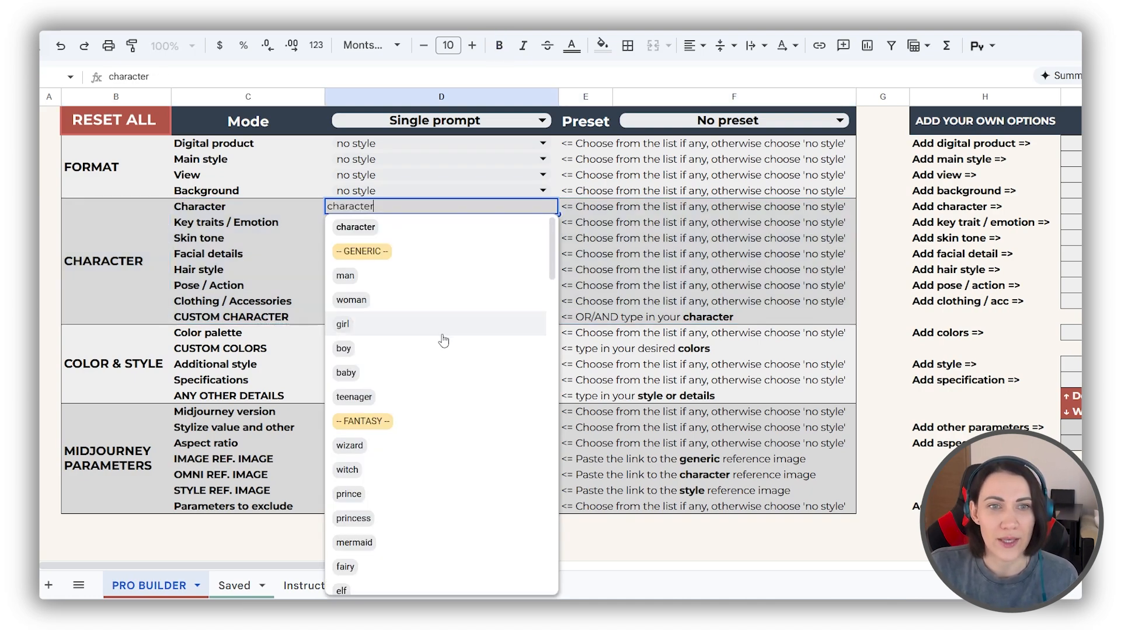
{"action": "mouse_move", "coordinate": [440, 429]}
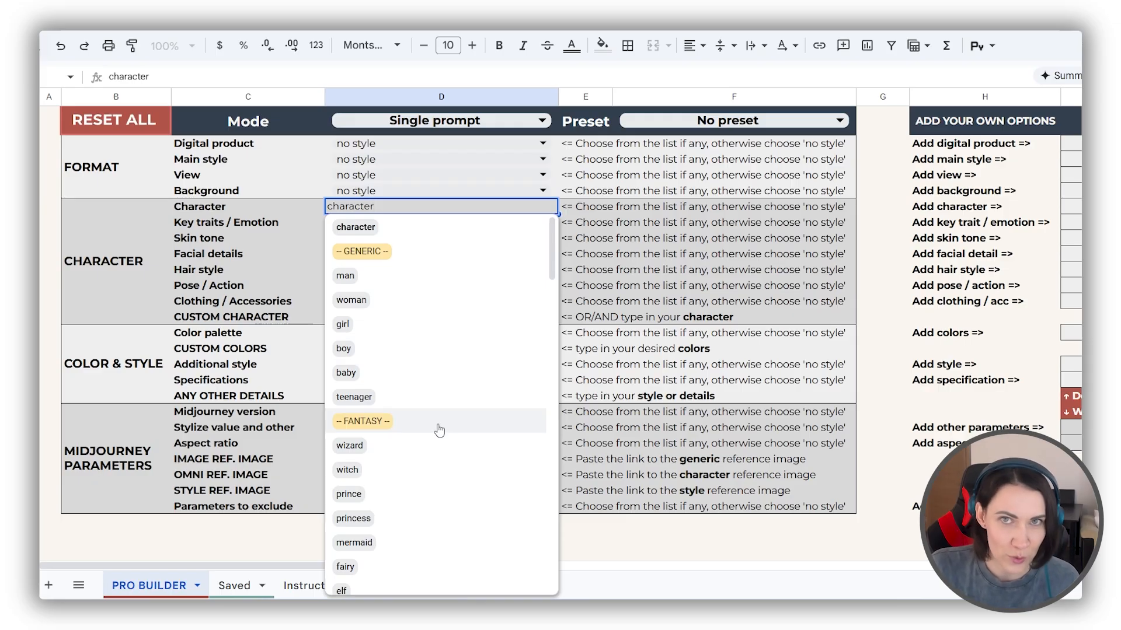
{"action": "mouse_move", "coordinate": [385, 281]}
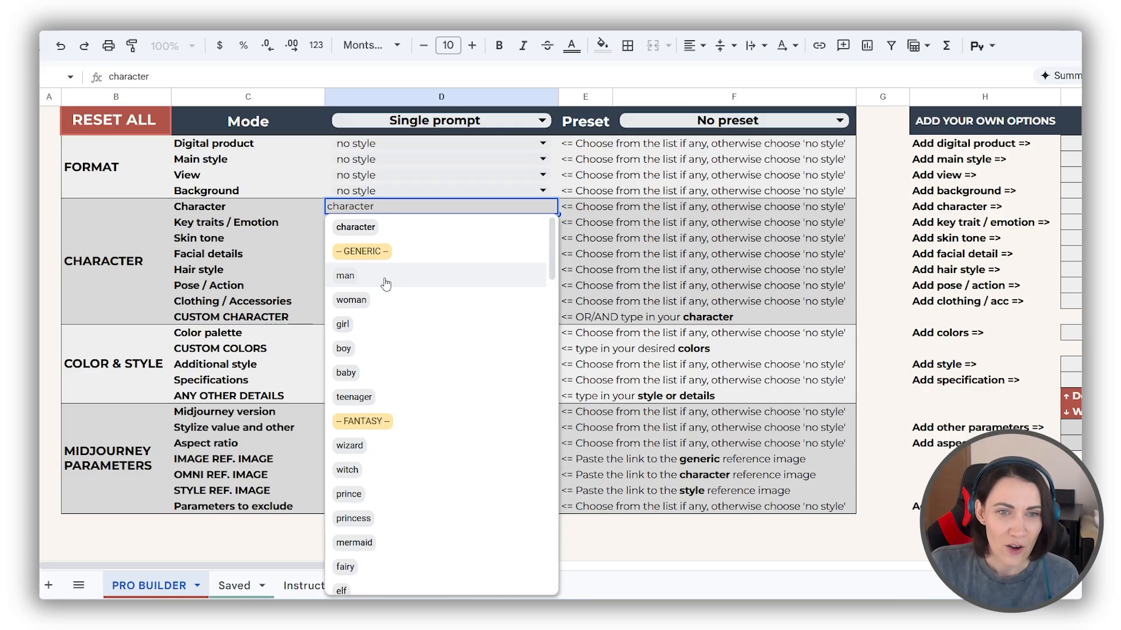
{"action": "scroll", "scroll_direction": "down", "scroll_amount": 3}
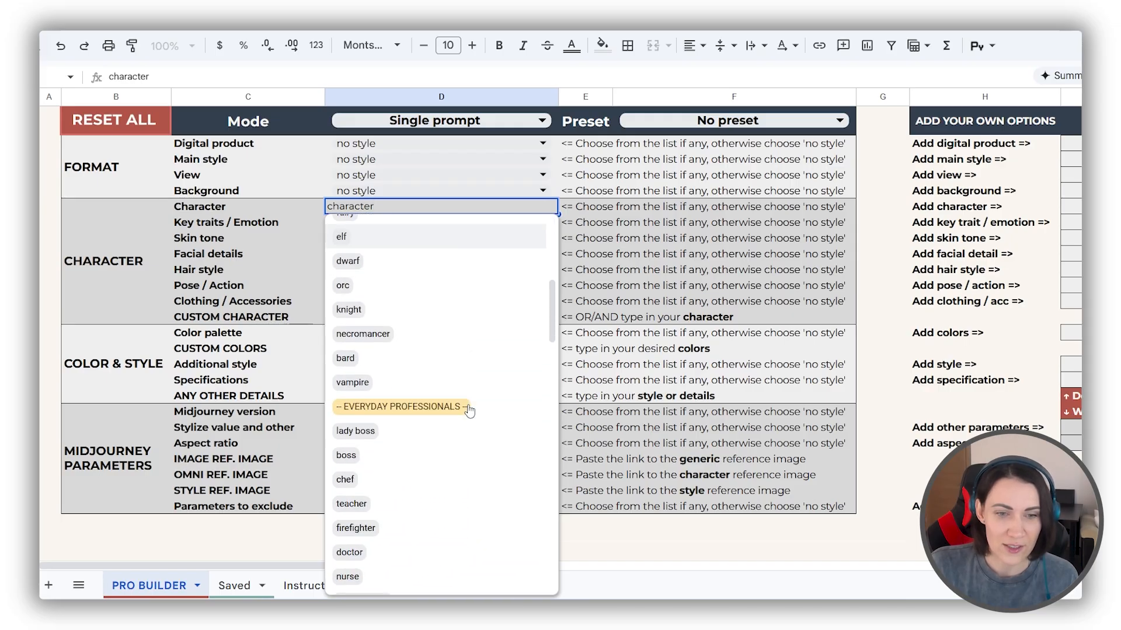
{"action": "scroll", "scroll_direction": "down", "scroll_amount": 3}
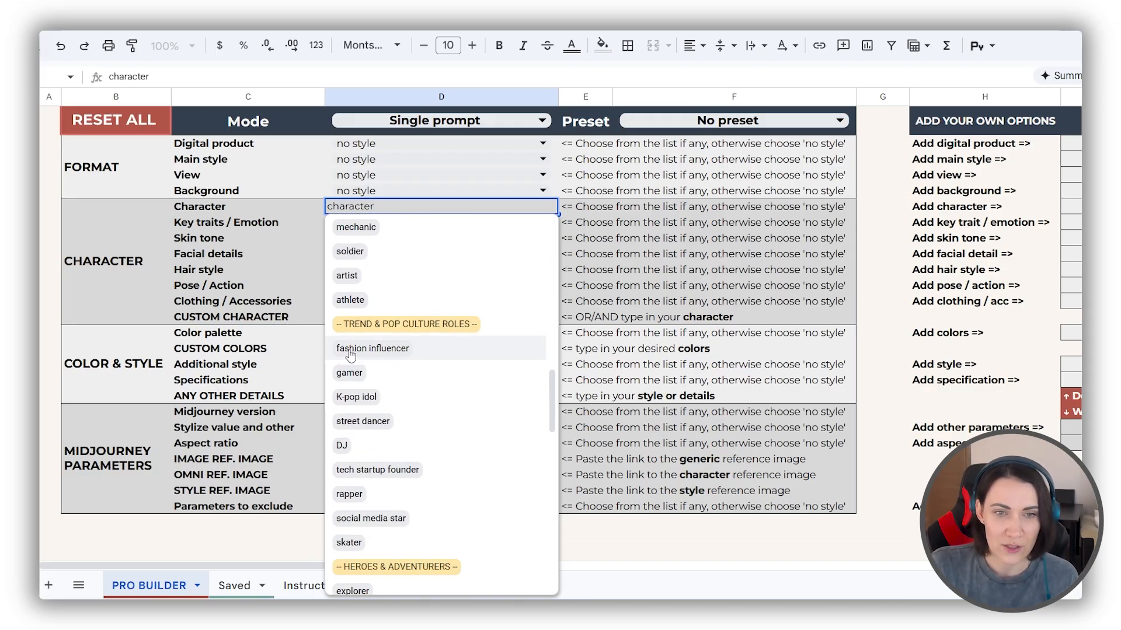
{"action": "scroll", "scroll_direction": "down", "scroll_amount": 3}
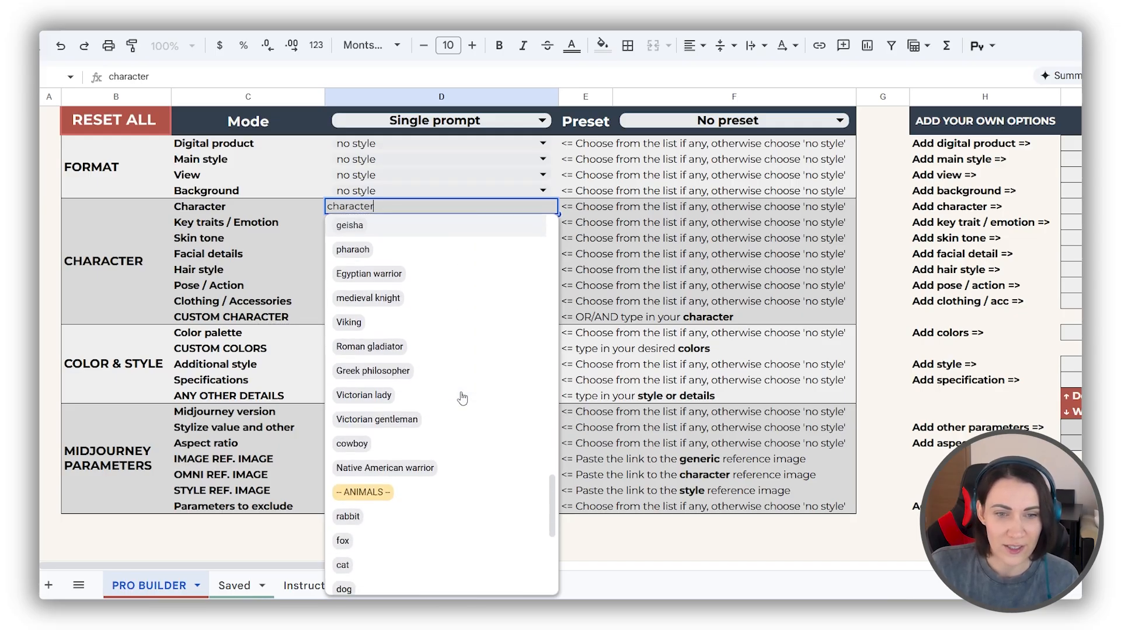
{"action": "scroll", "scroll_direction": "down", "scroll_amount": 3}
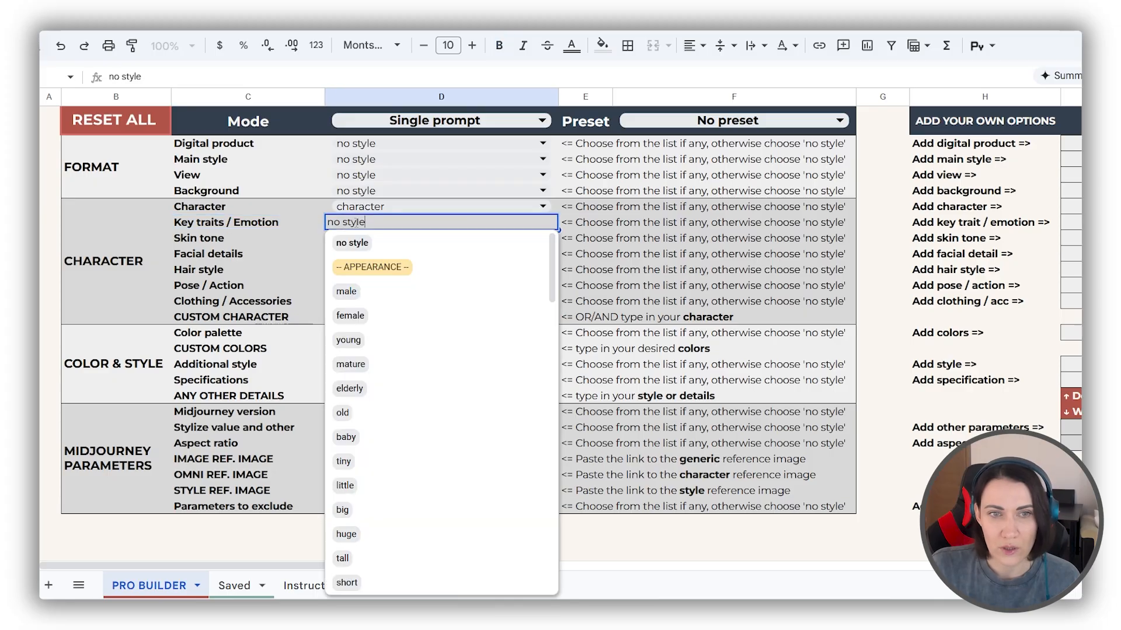
{"action": "scroll", "scroll_direction": "down", "scroll_amount": 3}
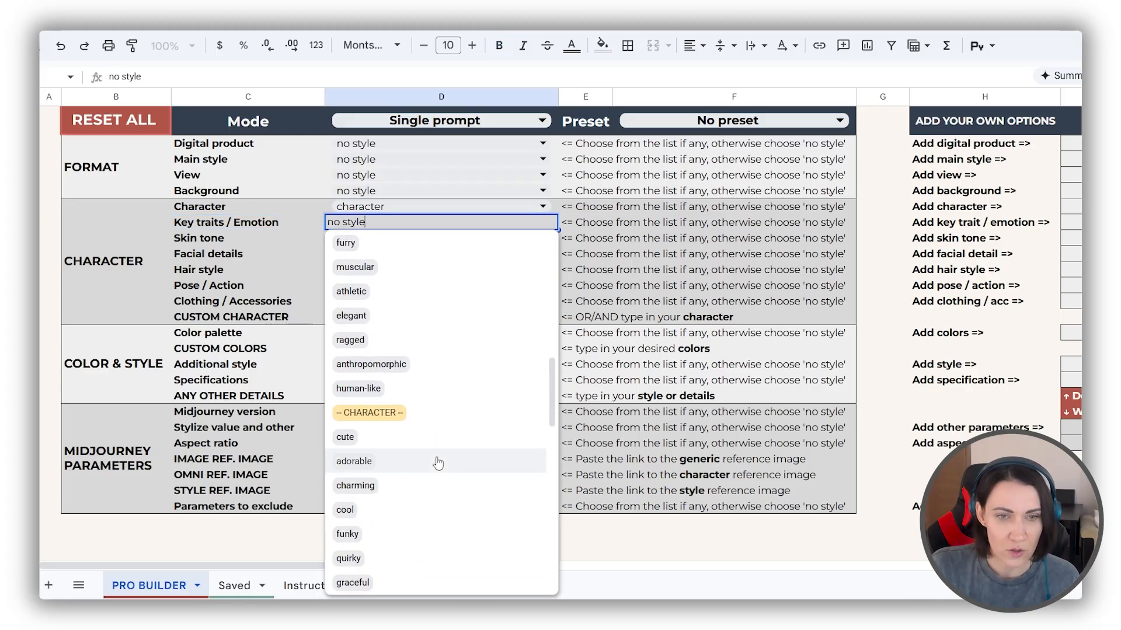
{"action": "mouse_move", "coordinate": [423, 388]}
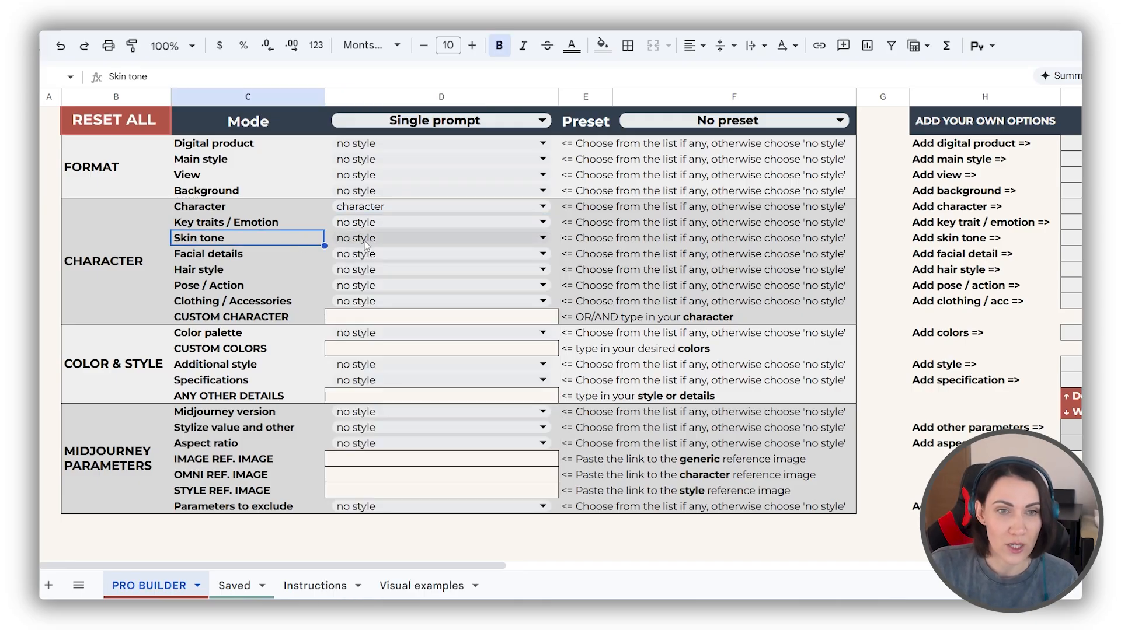
Browse the Skin tone, facial detail and view option lists without changing any field
{"action": "left_click", "coordinate": [541, 238]}
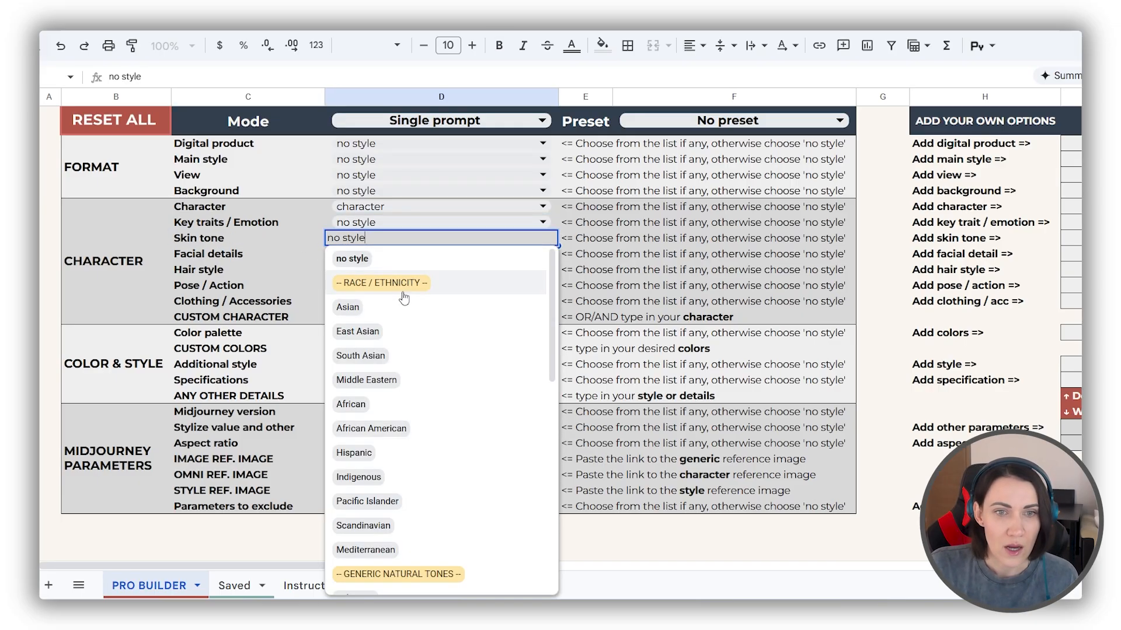
{"action": "scroll", "scroll_direction": "down", "scroll_amount": 3}
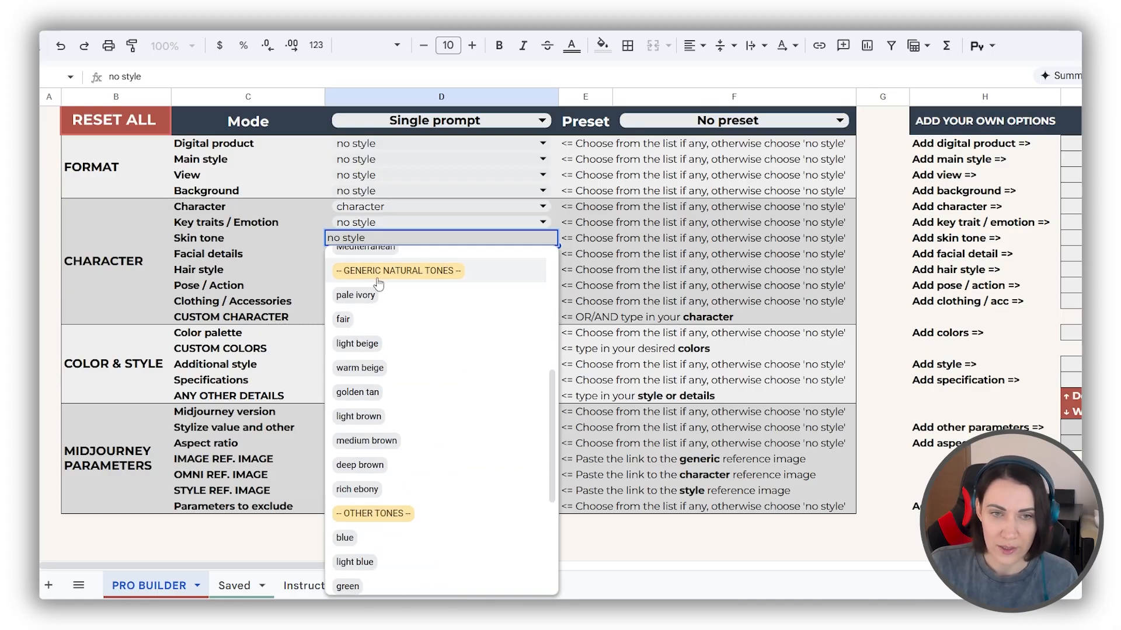
{"action": "scroll", "scroll_direction": "down", "scroll_amount": 3}
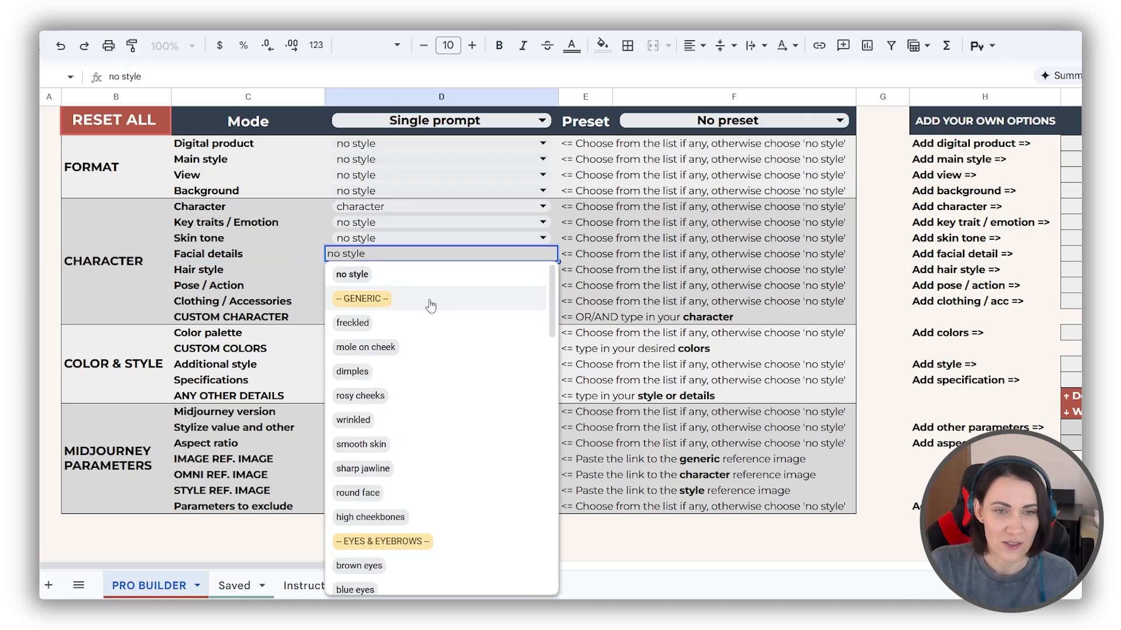
{"action": "scroll", "scroll_direction": "down", "scroll_amount": 3}
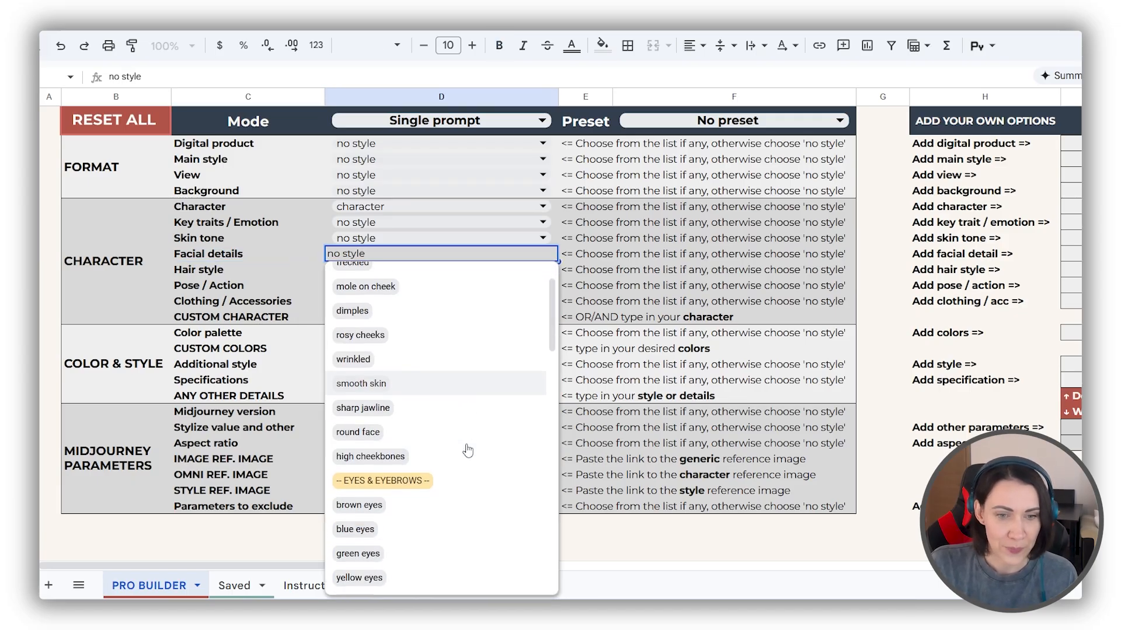
{"action": "scroll", "scroll_direction": "down", "scroll_amount": 3}
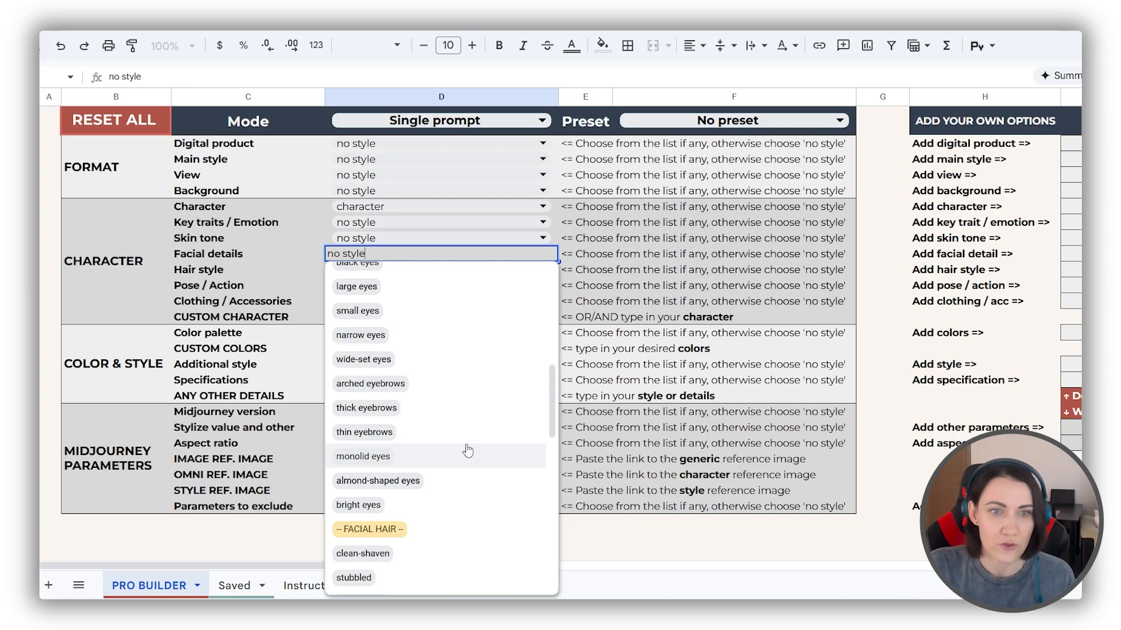
Open the hair style choices, leaving all builder fields unchanged
{"action": "left_click", "coordinate": [360, 334]}
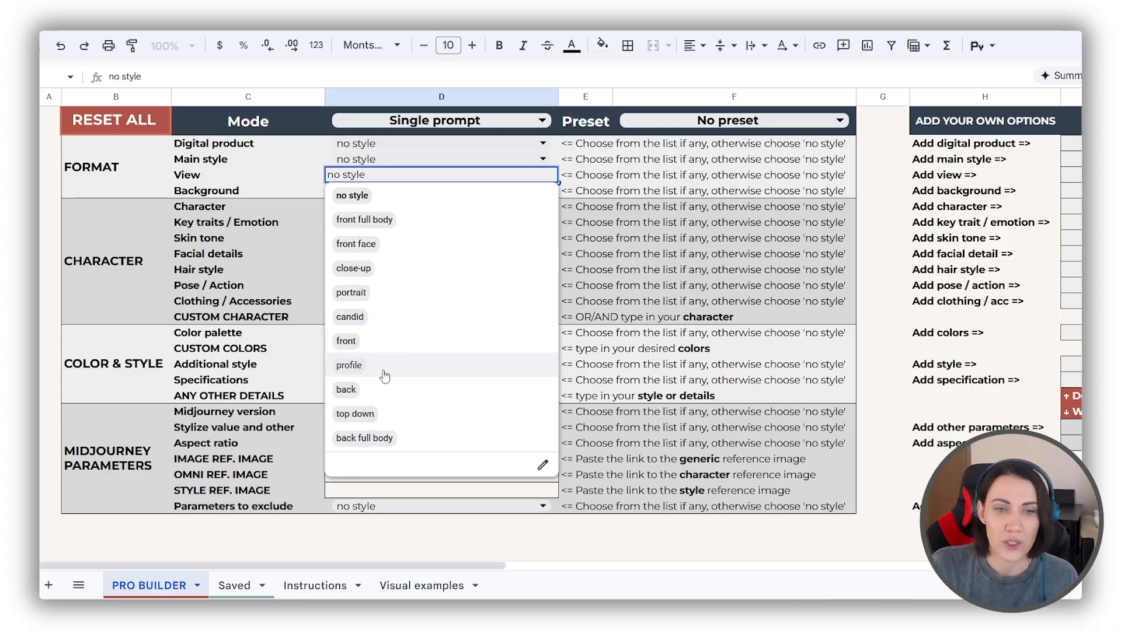
{"action": "left_click", "coordinate": [345, 389]}
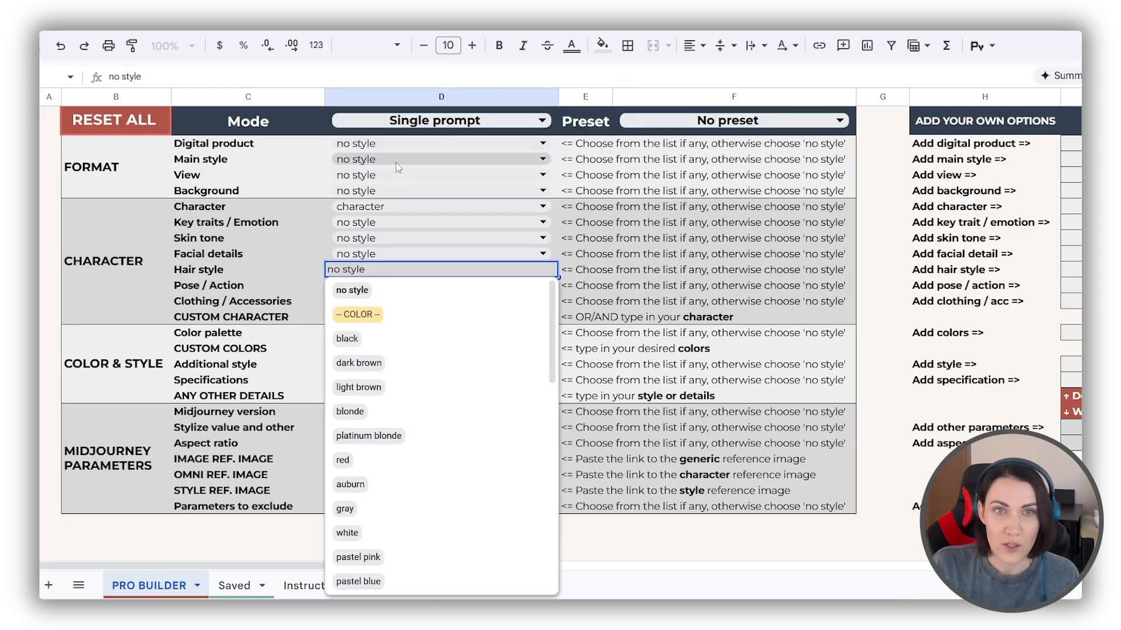
{"action": "left_click", "coordinate": [440, 120]}
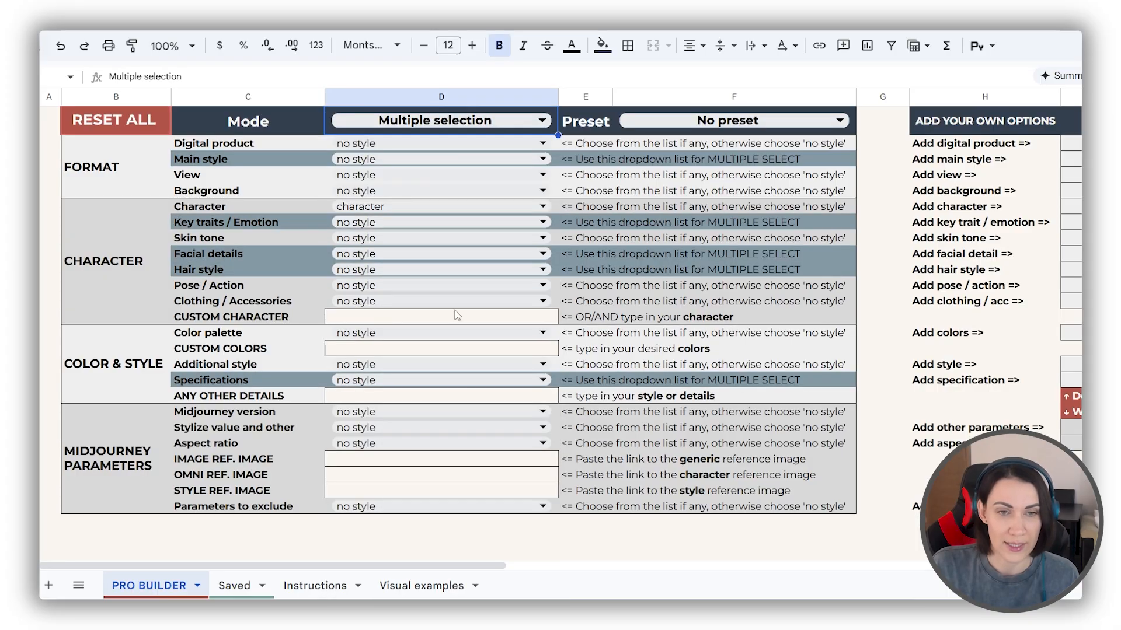
{"action": "left_click", "coordinate": [440, 270]}
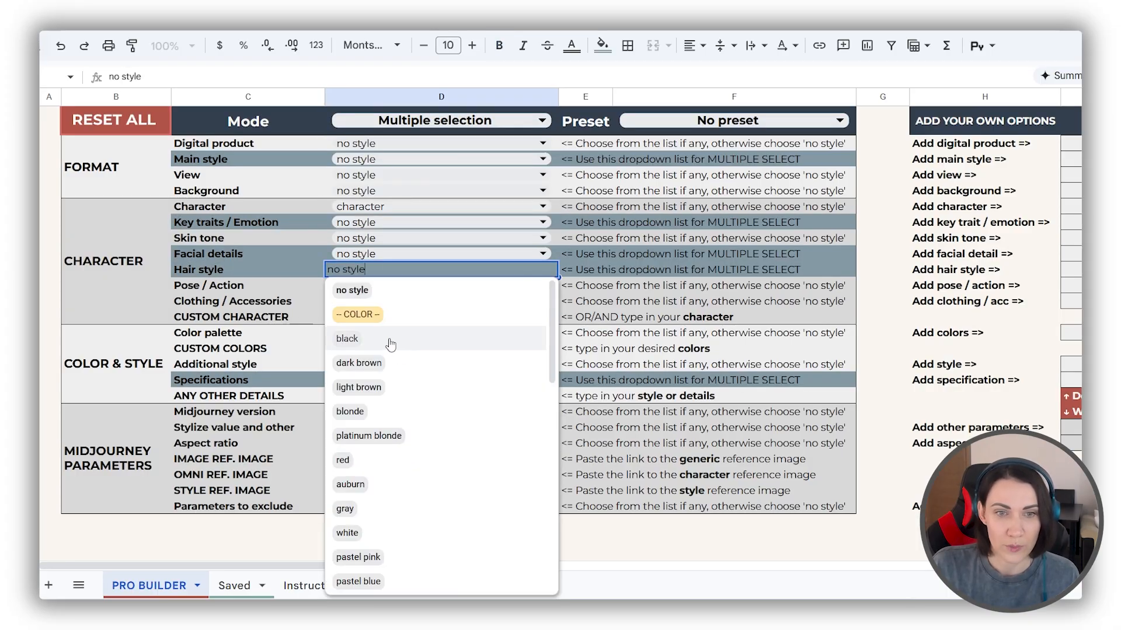
{"action": "left_click", "coordinate": [348, 337]}
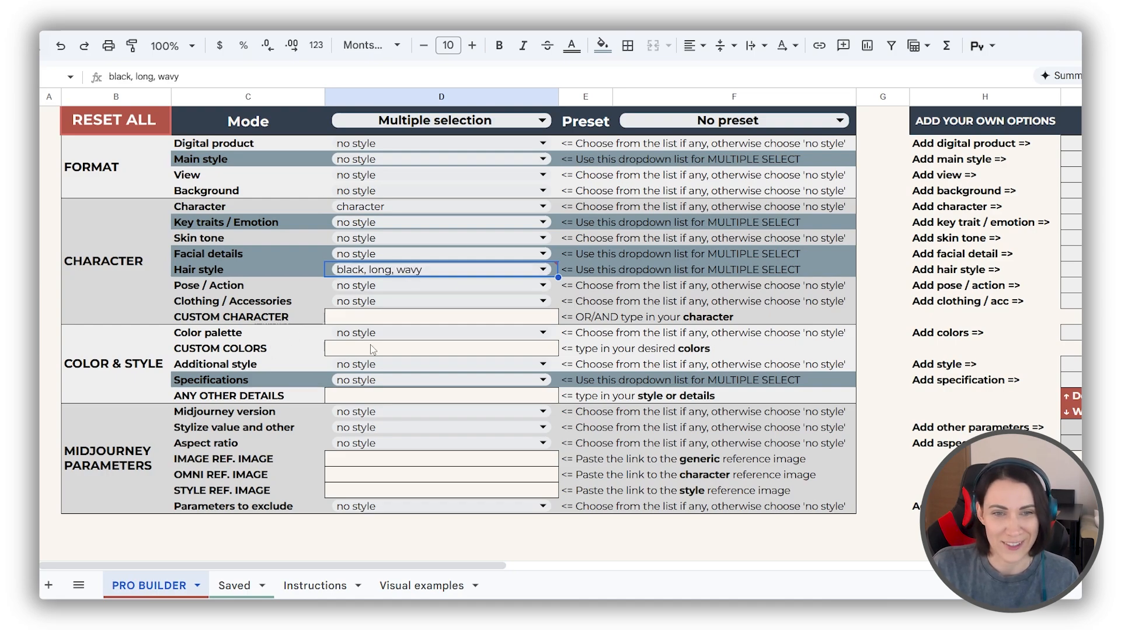
{"action": "scroll", "scroll_direction": "down", "scroll_amount": 3}
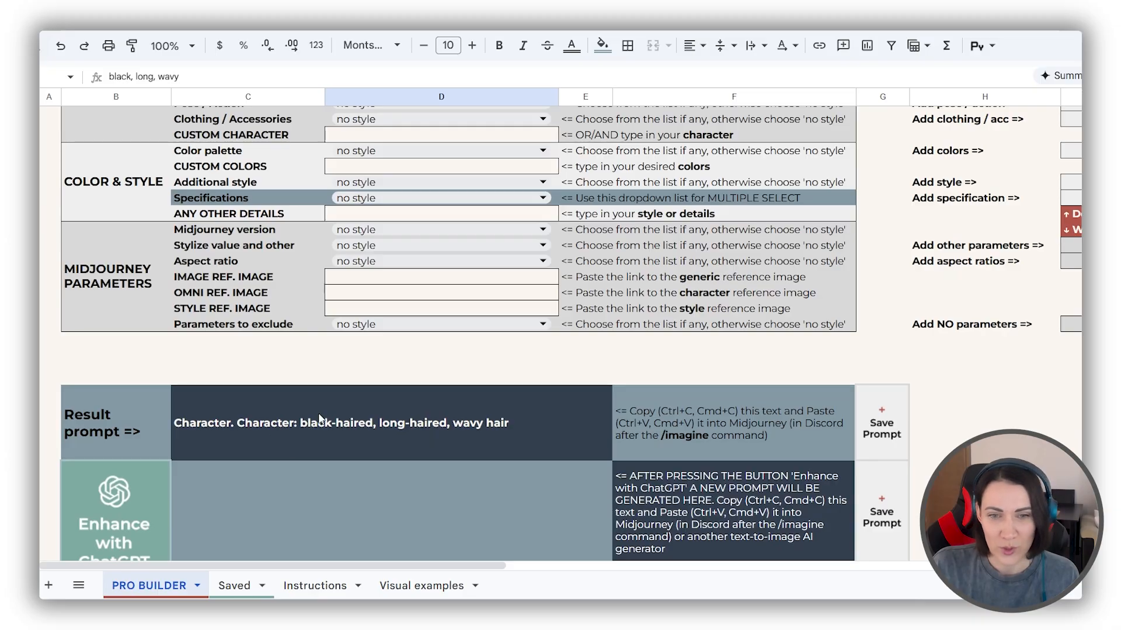
{"action": "mouse_move", "coordinate": [450, 456]}
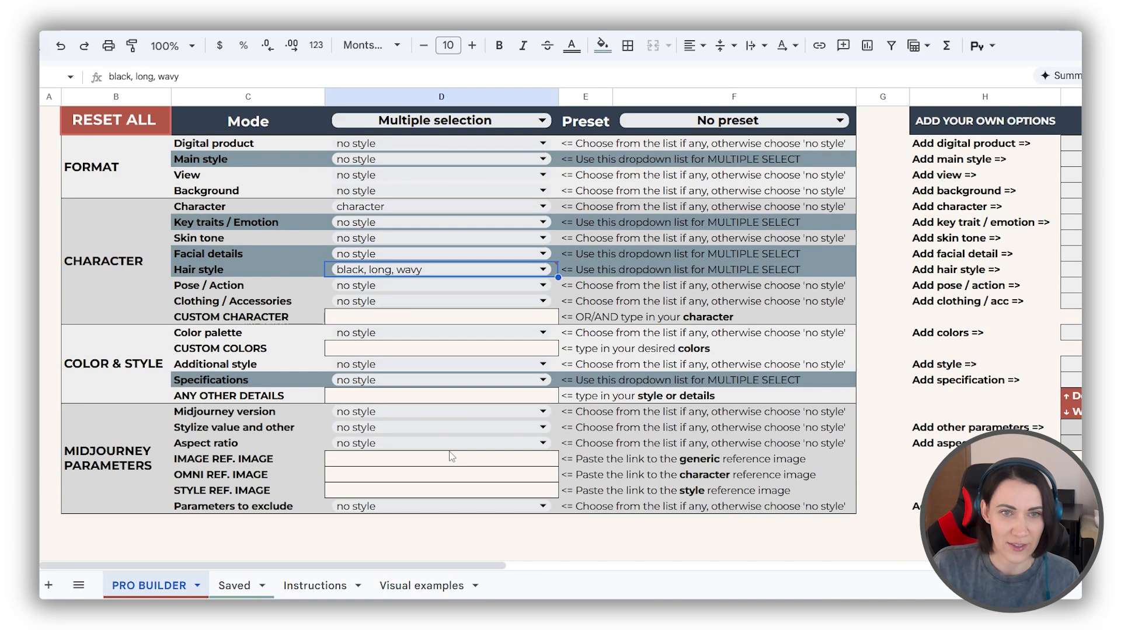
{"action": "left_click", "coordinate": [440, 121]}
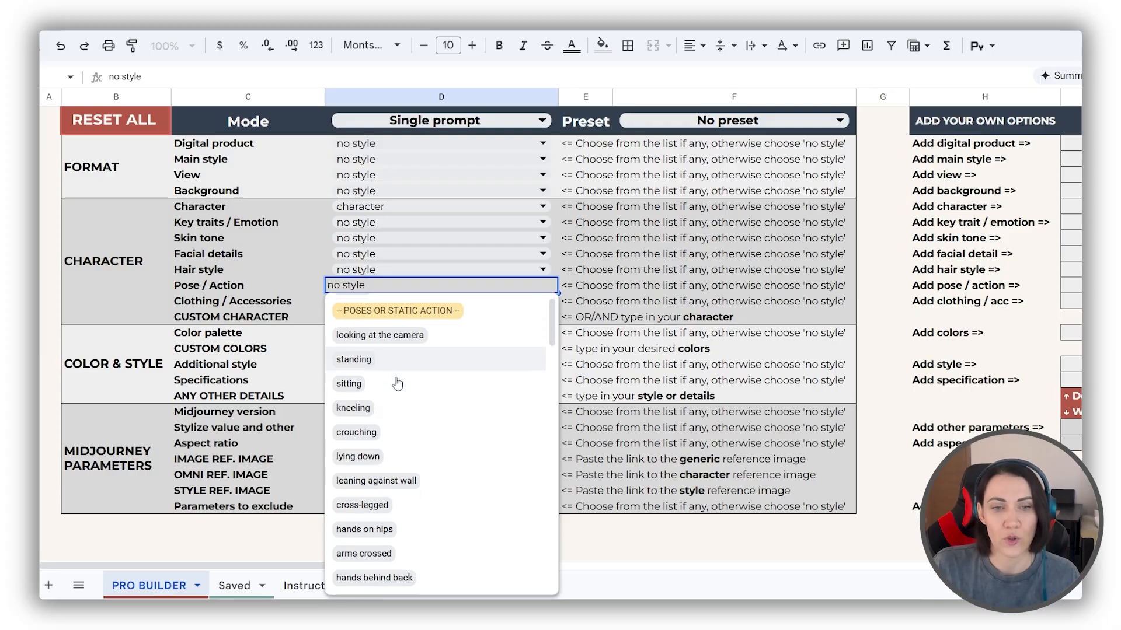
{"action": "scroll", "scroll_direction": "down", "scroll_amount": 3}
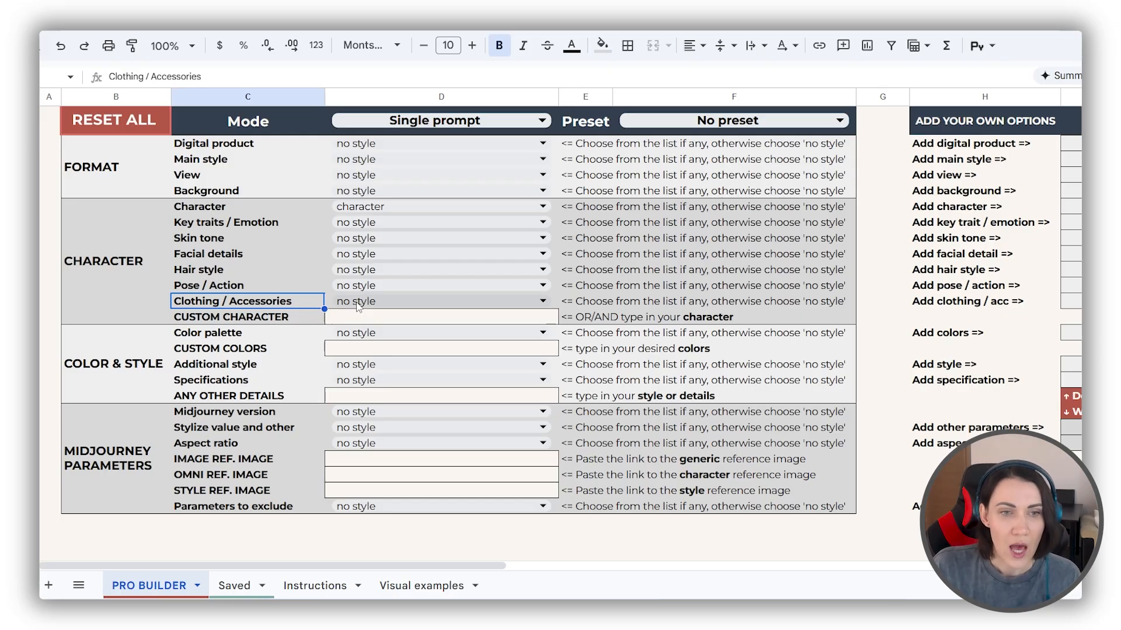
Enter 'woman' as the custom character so the prompt reads 'Woman. Colors: shades of pink'
{"action": "scroll", "scroll_direction": "down", "scroll_amount": 3}
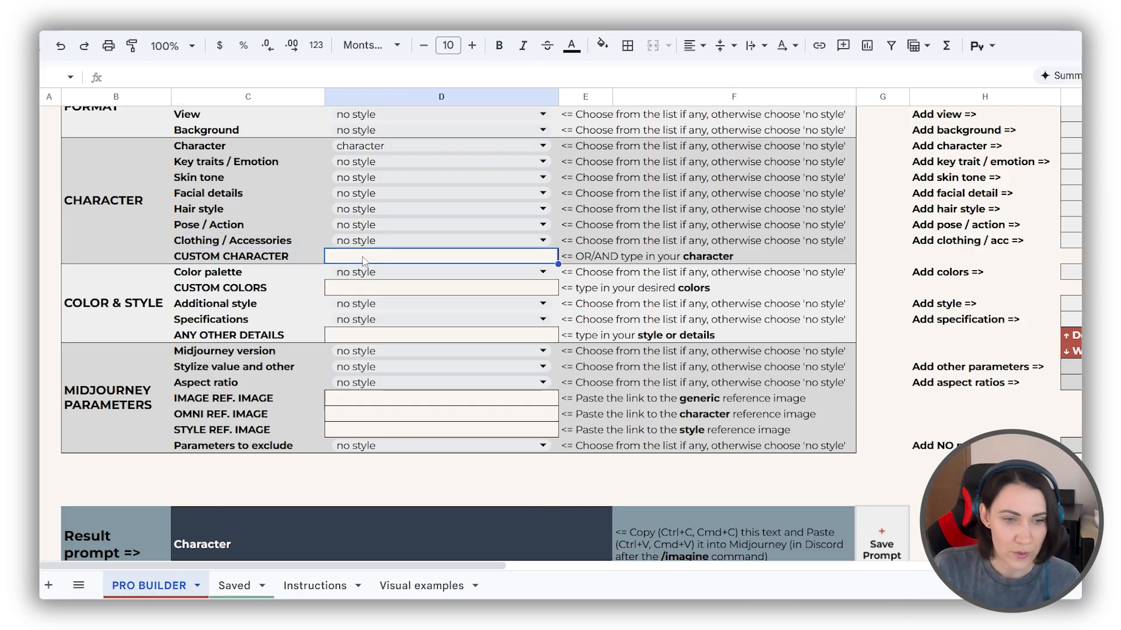
{"action": "type", "text": "woman"}
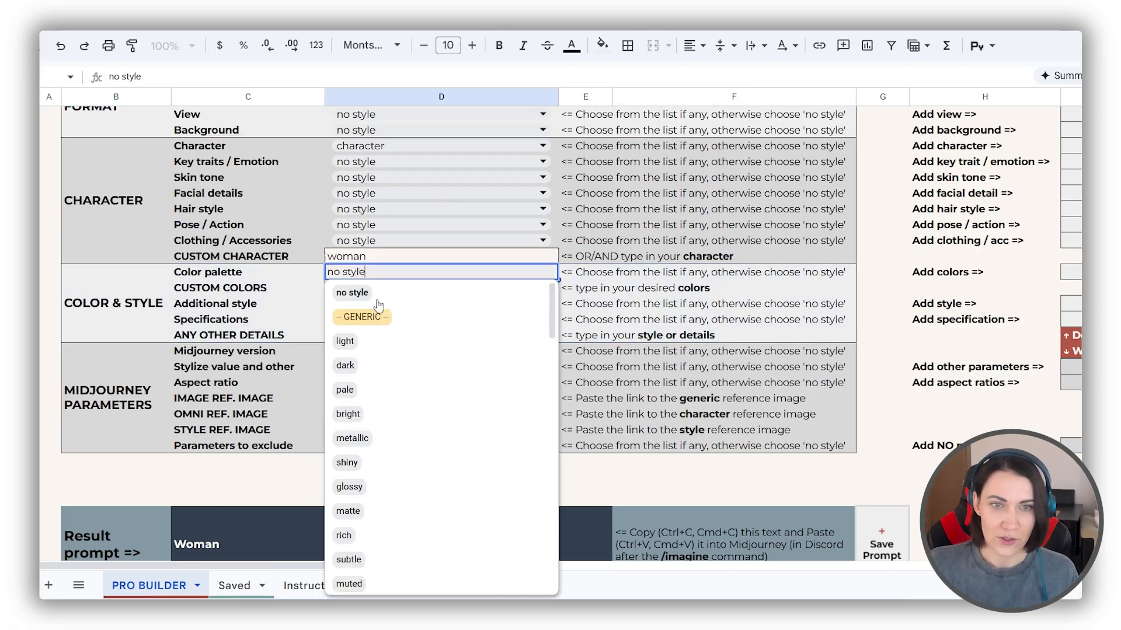
{"action": "scroll", "scroll_direction": "down", "scroll_amount": 3}
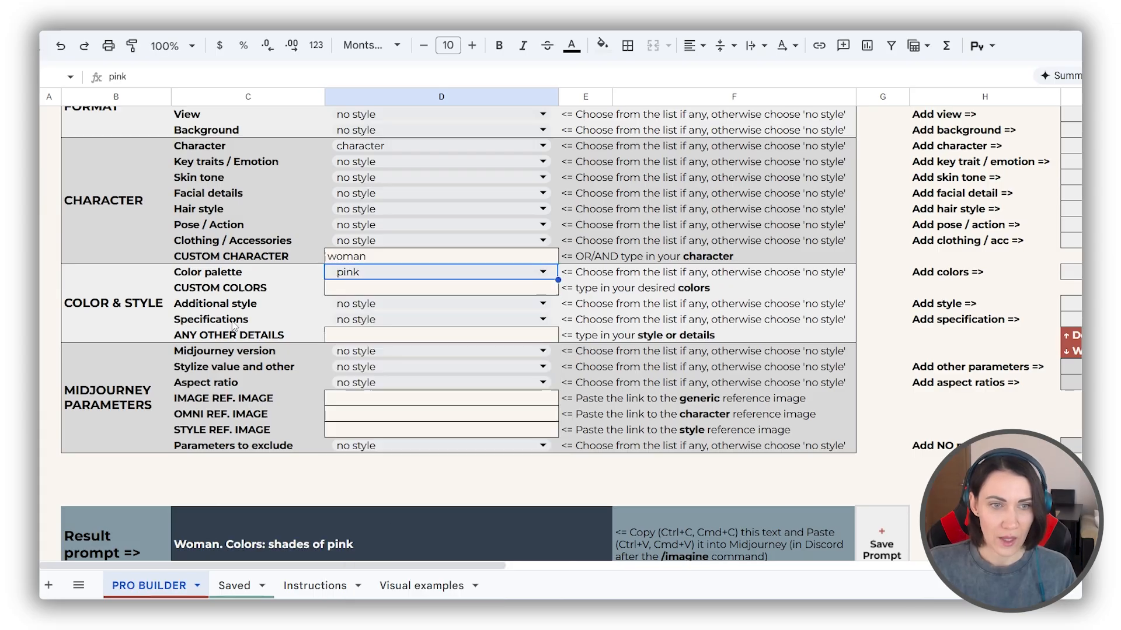
Browse the Additional style options and switch to the Visual examples sheet
{"action": "left_click", "coordinate": [542, 303]}
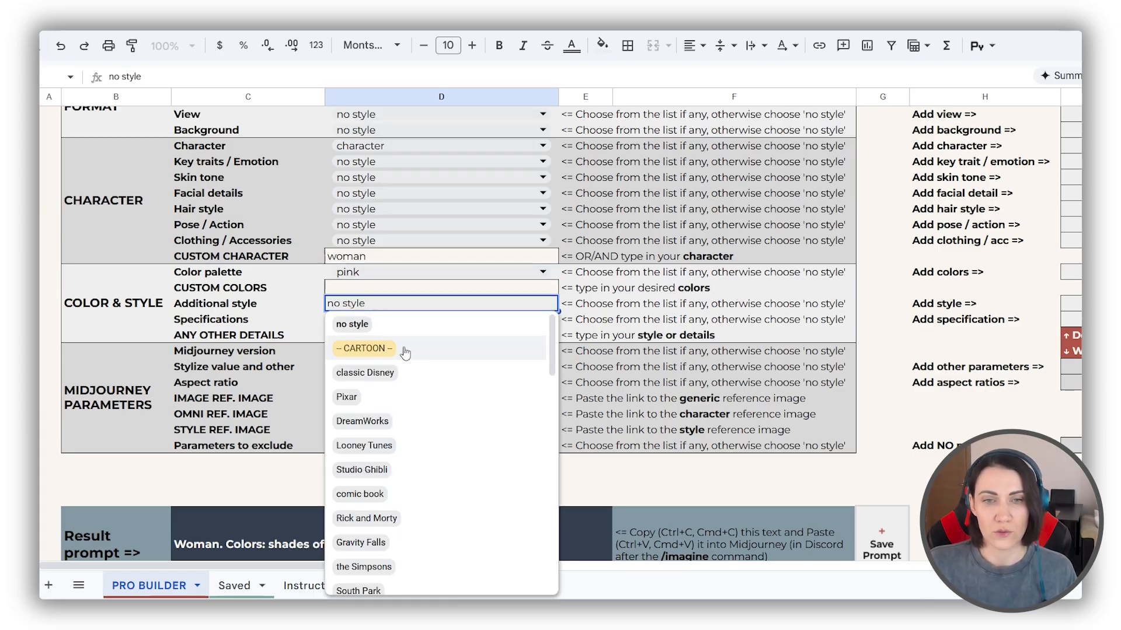
{"action": "scroll", "scroll_direction": "down", "scroll_amount": 3}
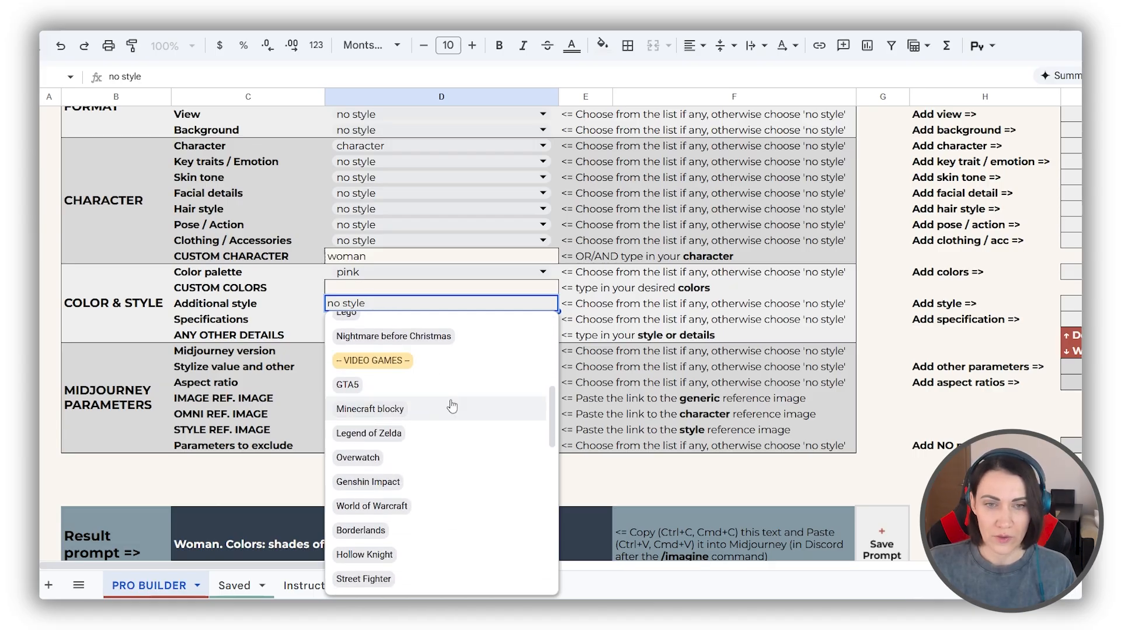
{"action": "scroll", "scroll_direction": "down", "scroll_amount": 3}
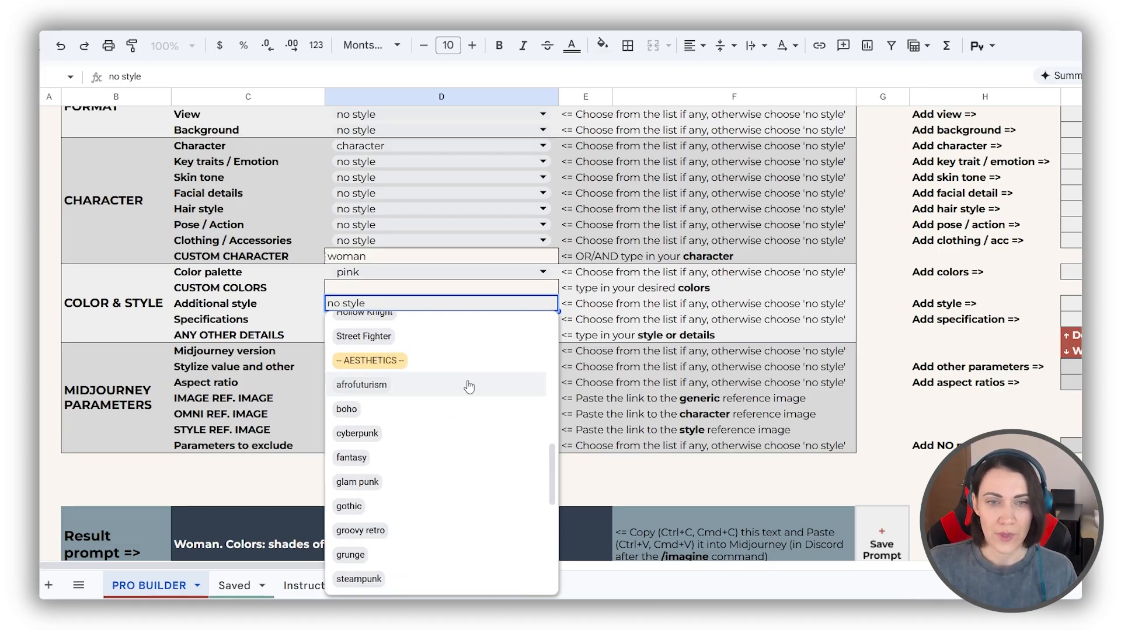
{"action": "scroll", "scroll_direction": "down", "scroll_amount": 3}
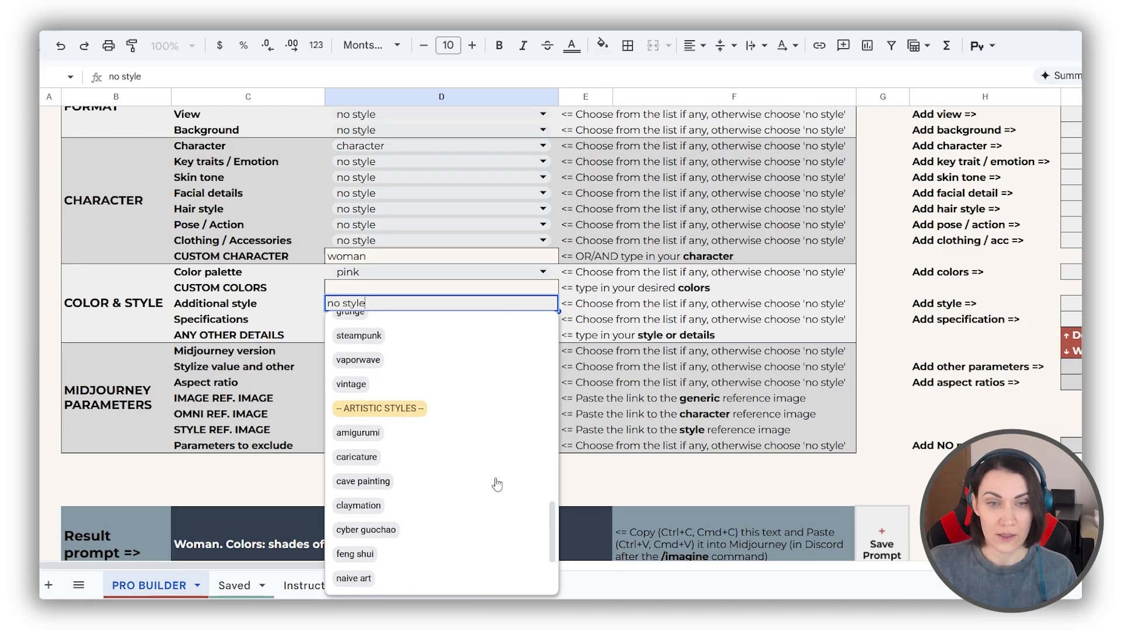
{"action": "scroll", "scroll_direction": "down", "scroll_amount": 3}
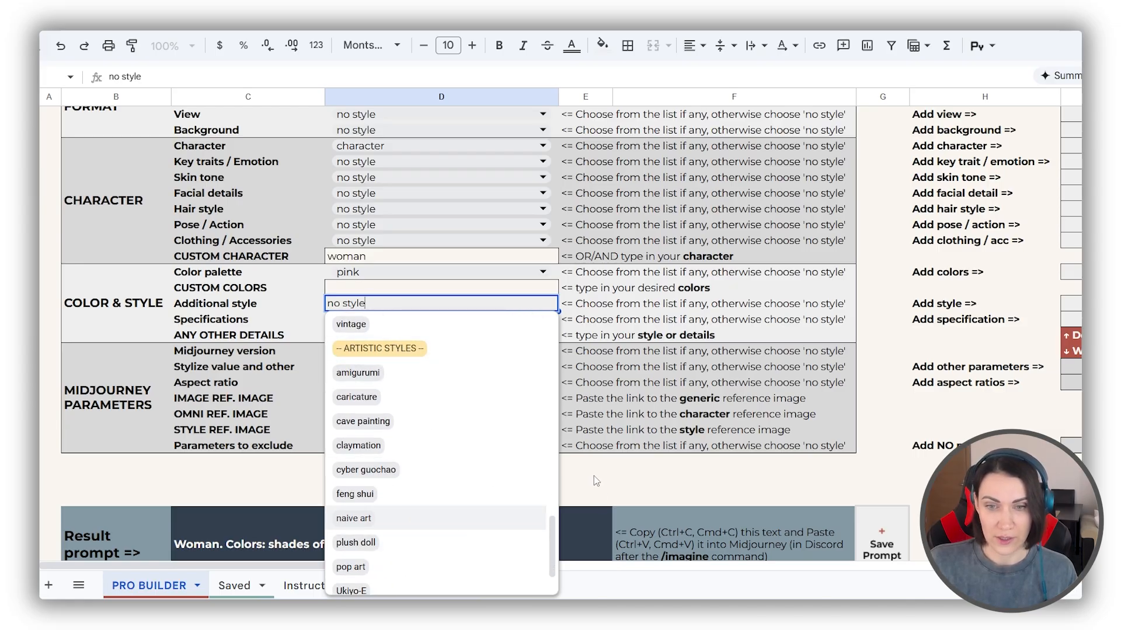
{"action": "left_click", "coordinate": [421, 586]}
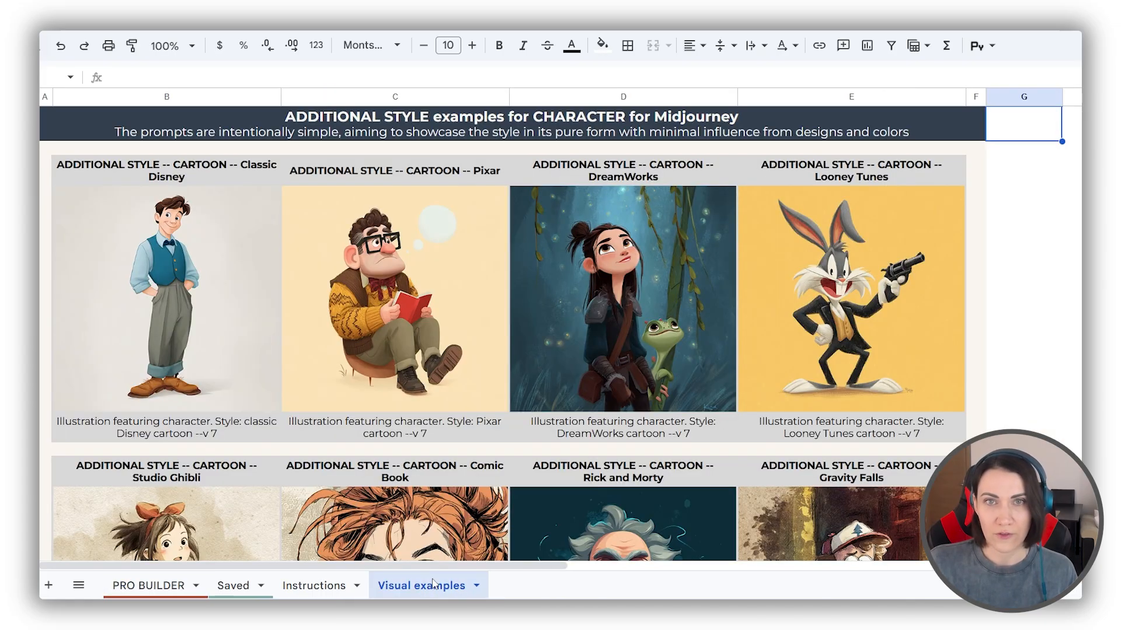
{"action": "scroll", "scroll_direction": "down", "scroll_amount": 3}
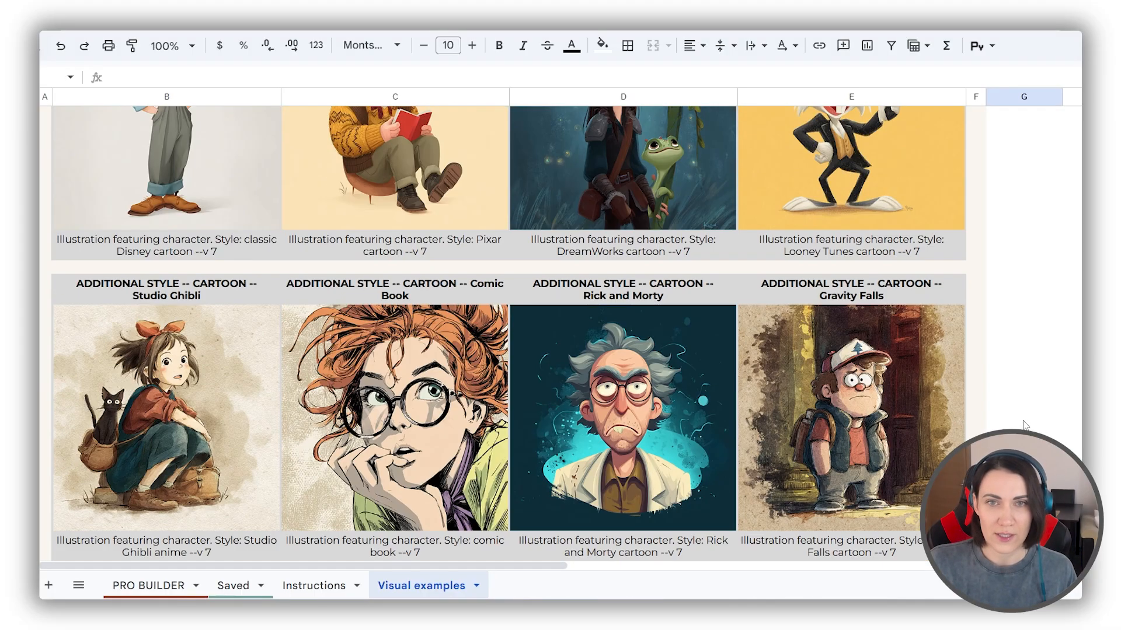
{"action": "scroll", "scroll_direction": "down", "scroll_amount": 3}
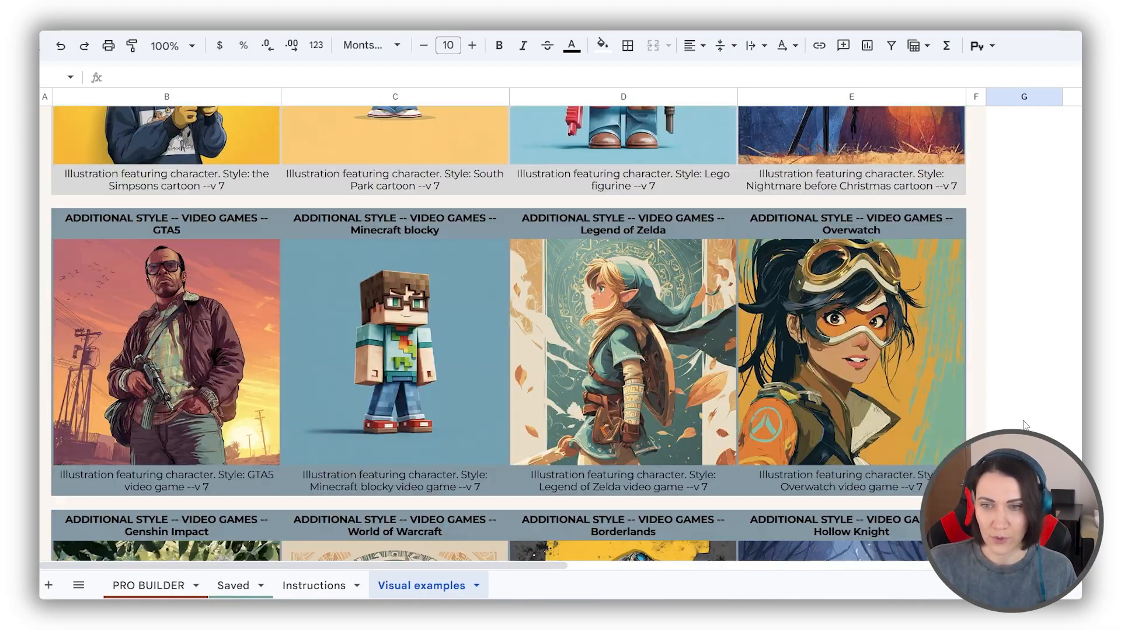
{"action": "scroll", "scroll_direction": "down", "scroll_amount": 3}
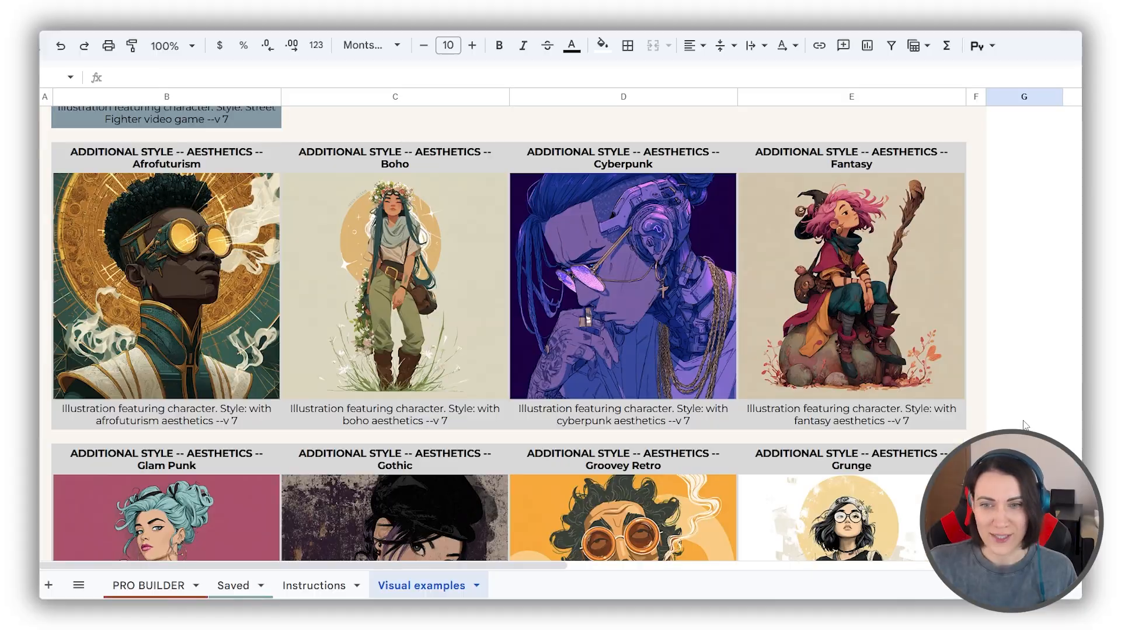
{"action": "scroll", "scroll_direction": "down", "scroll_amount": 3}
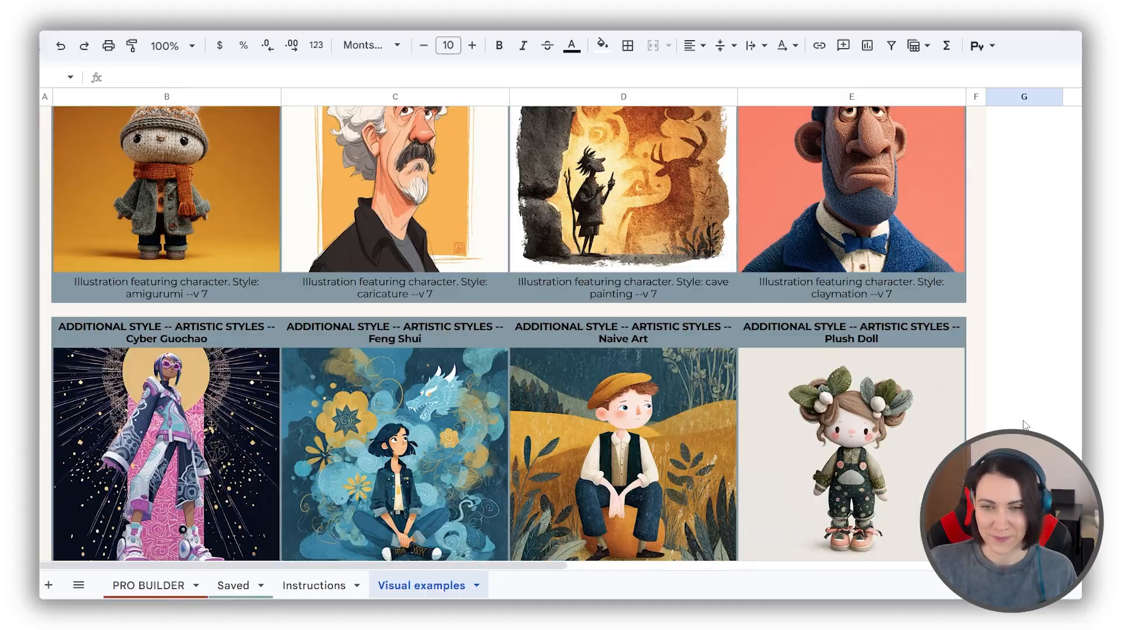
{"action": "scroll", "scroll_direction": "down", "scroll_amount": 3}
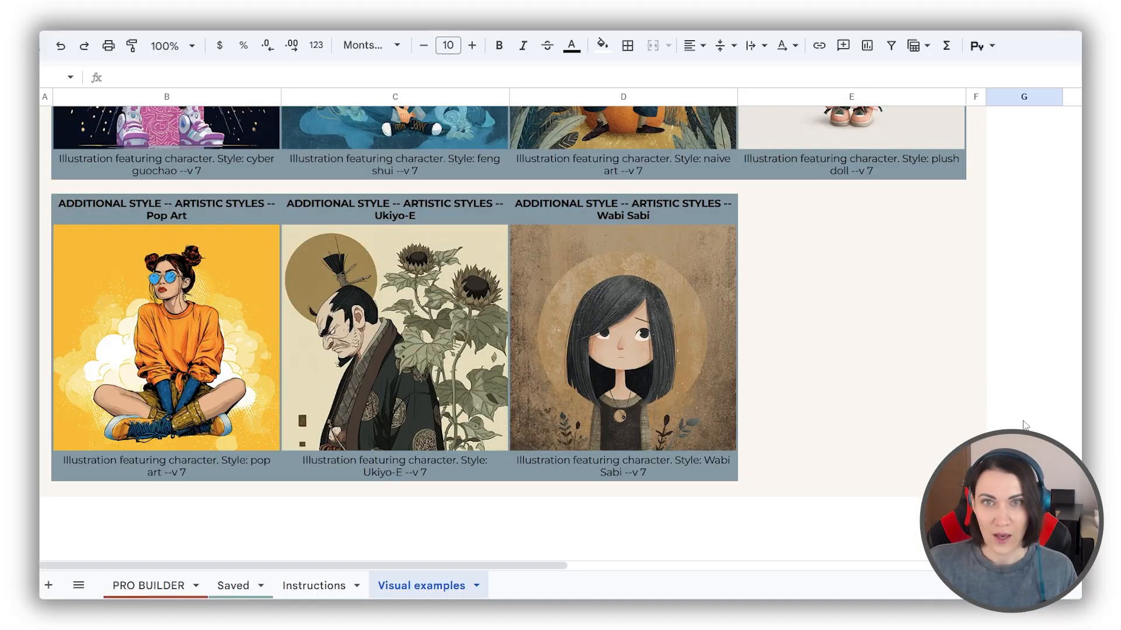
{"action": "scroll", "scroll_direction": "down", "scroll_amount": 3}
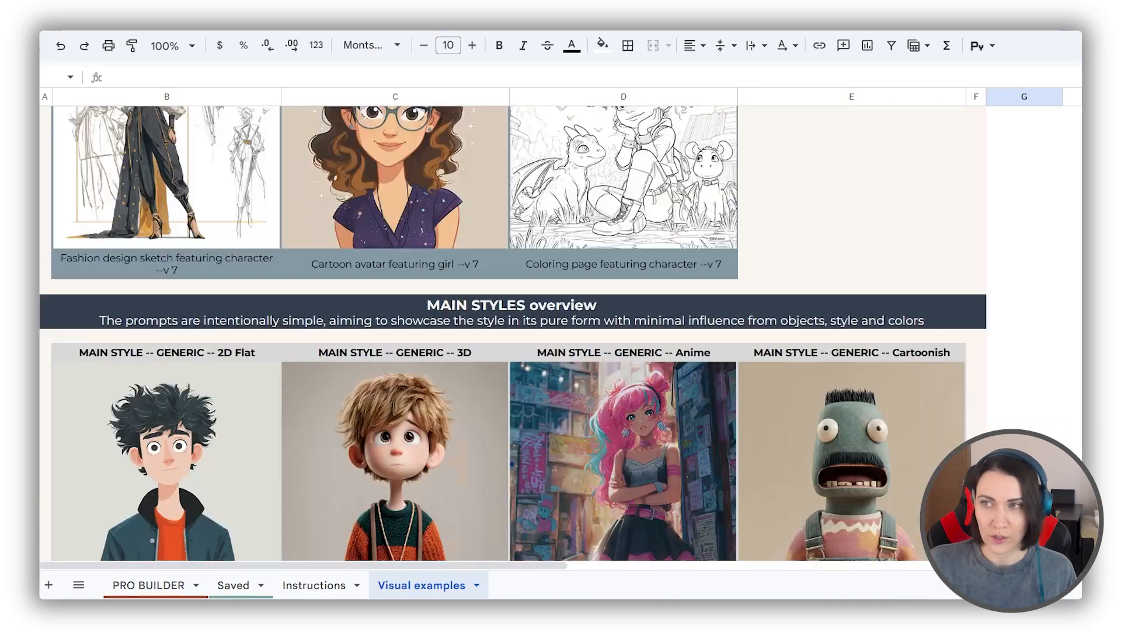
{"action": "scroll", "scroll_direction": "down", "scroll_amount": 3}
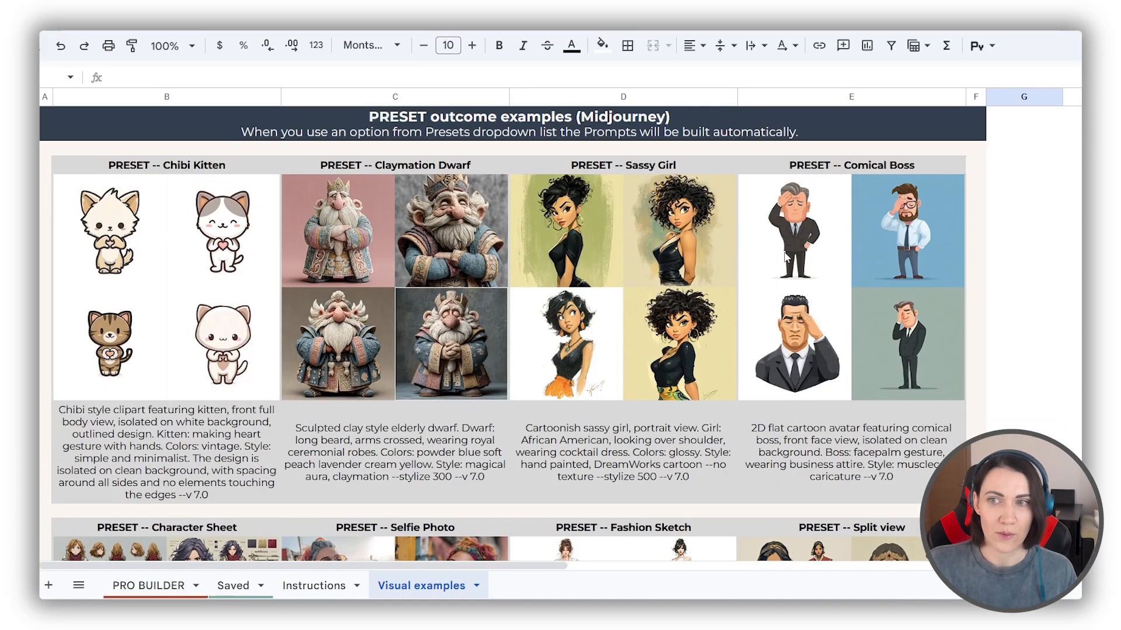
{"action": "scroll", "scroll_direction": "down", "scroll_amount": 3}
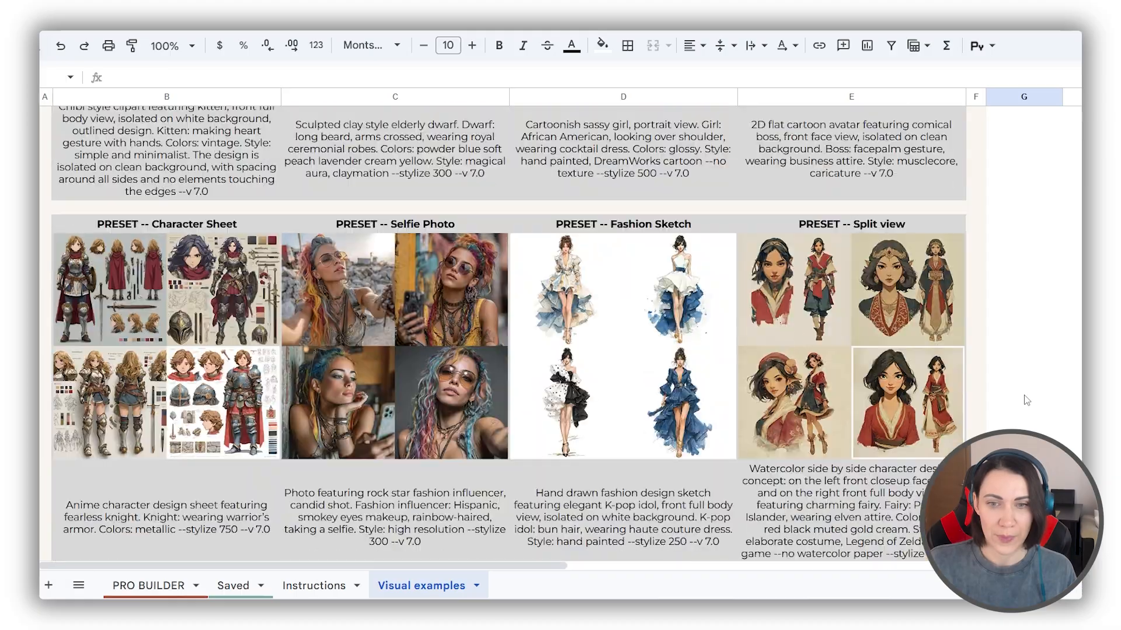
{"action": "scroll", "scroll_direction": "down", "scroll_amount": 3}
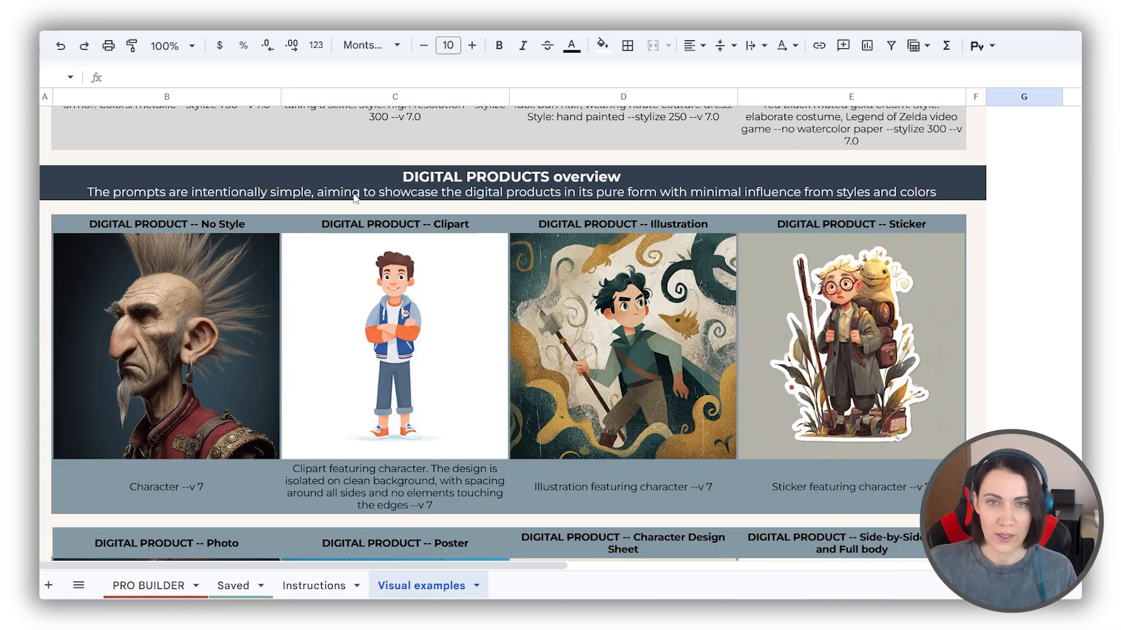
{"action": "scroll", "scroll_direction": "down", "scroll_amount": 3}
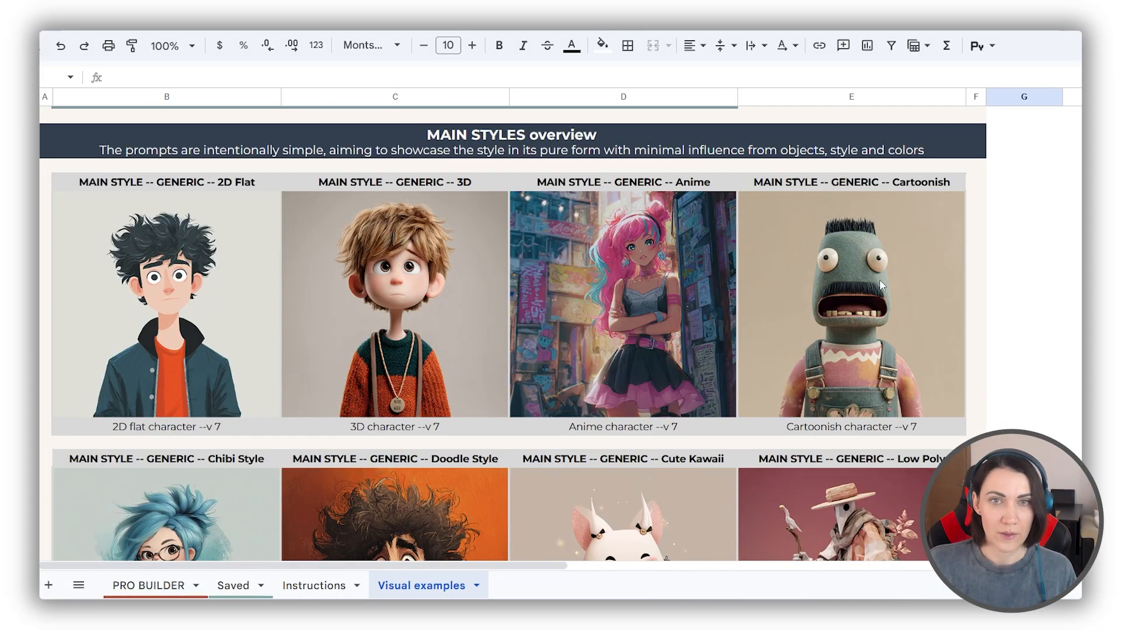
{"action": "scroll", "scroll_direction": "down", "scroll_amount": 3}
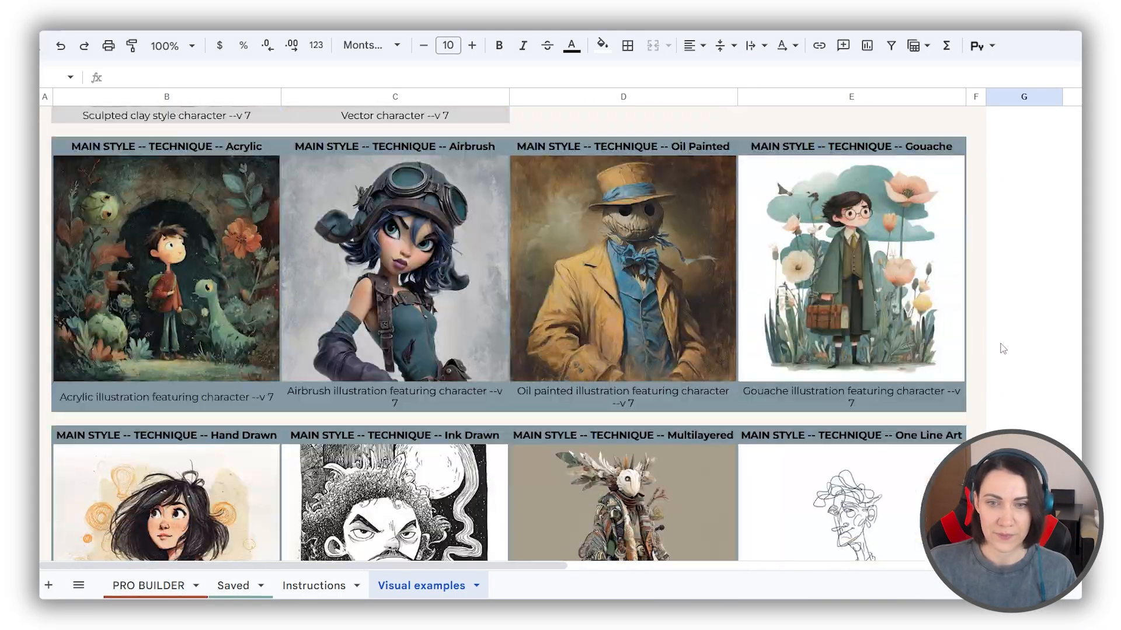
{"action": "scroll", "scroll_direction": "down", "scroll_amount": 3}
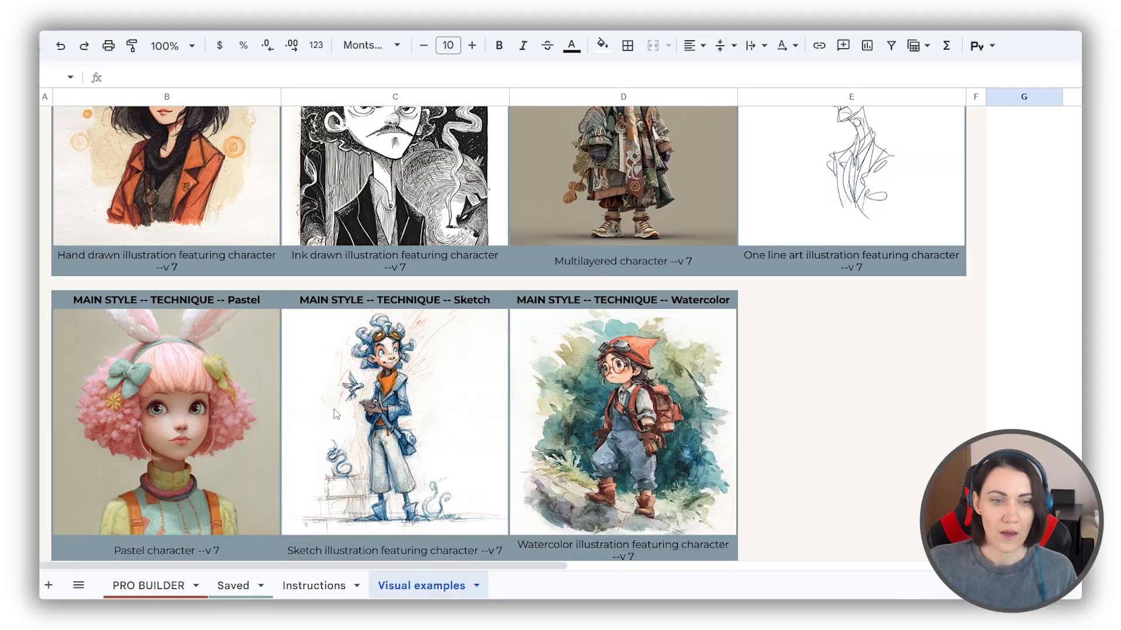
{"action": "left_click", "coordinate": [146, 586]}
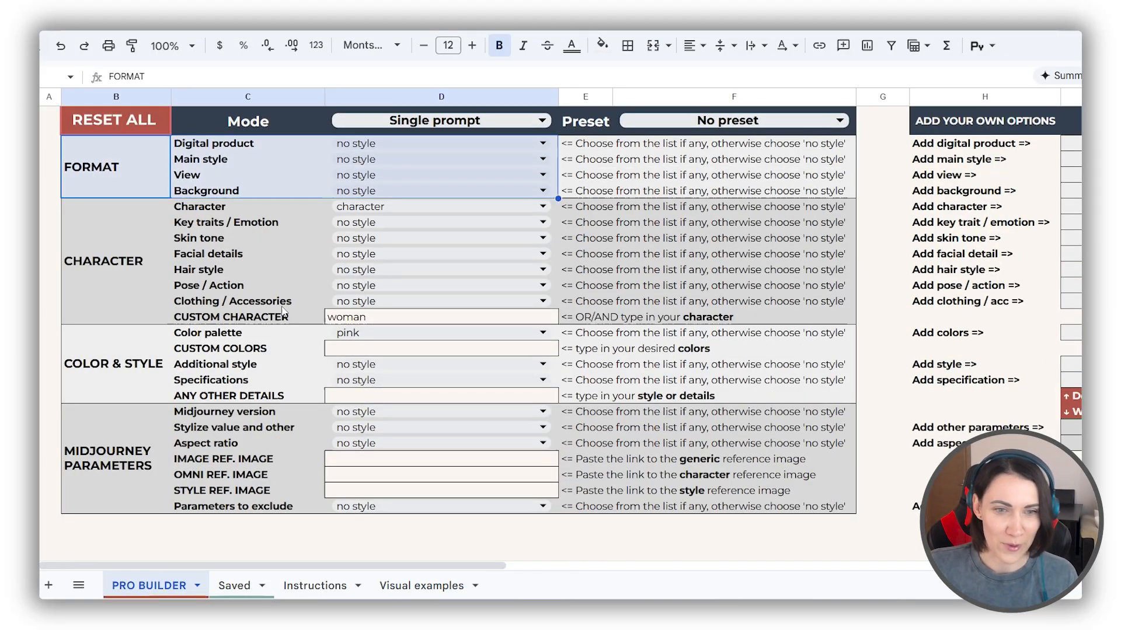
Set the builder Mode to Multiple selection
{"action": "left_click", "coordinate": [247, 379]}
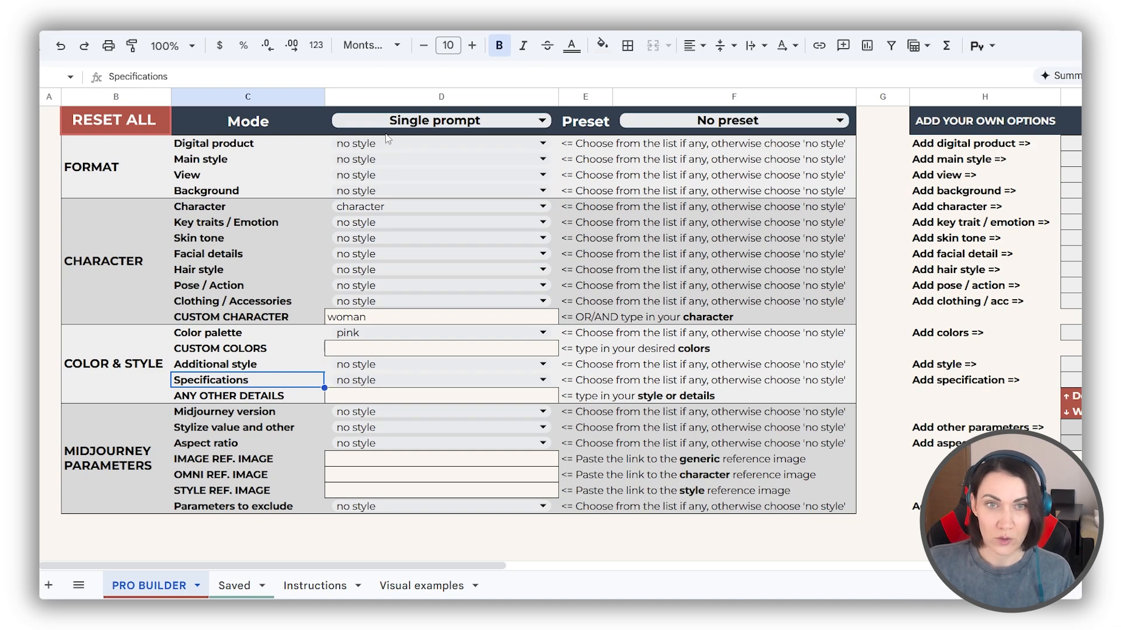
{"action": "left_click", "coordinate": [440, 120]}
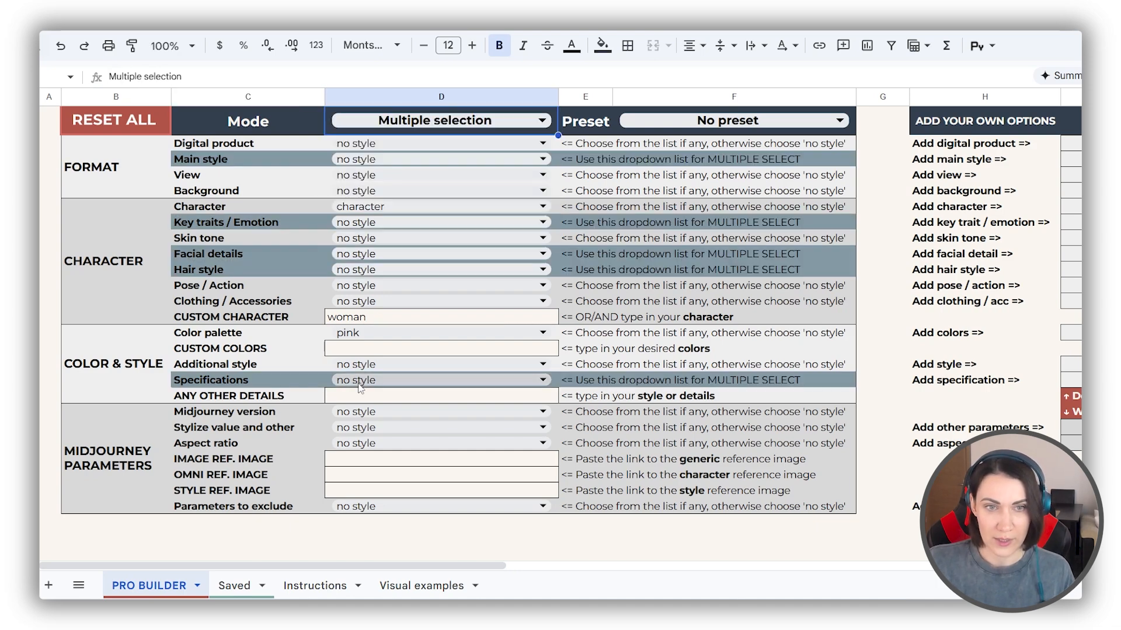
Add hand painted and symmetrical to Specifications, building toward elaborate costume and hand drawn style
{"action": "left_click", "coordinate": [441, 379]}
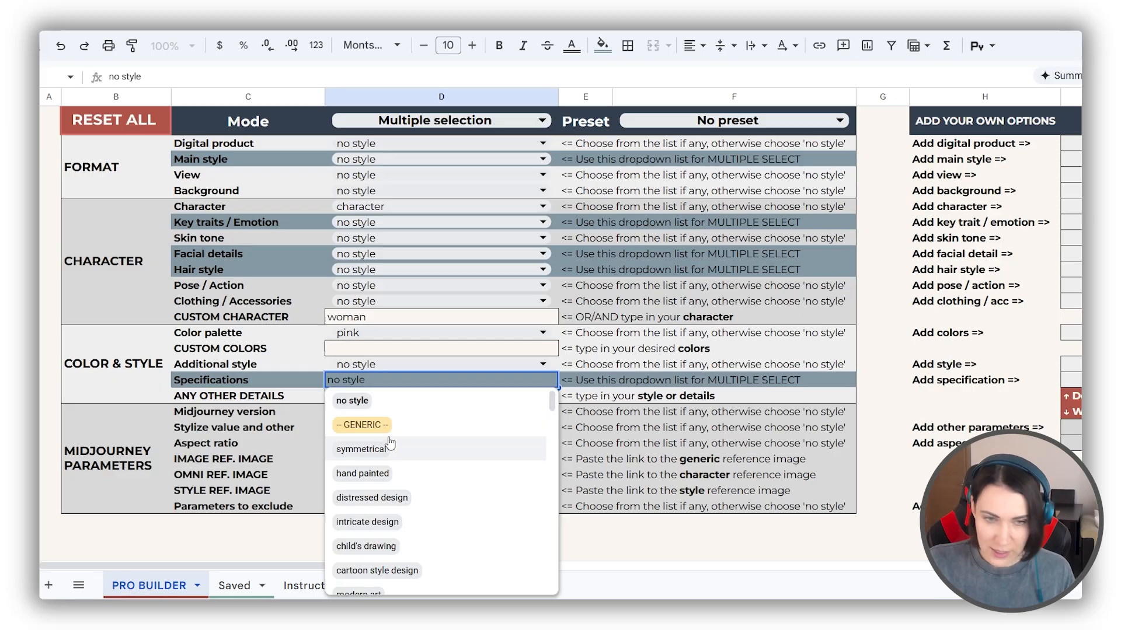
{"action": "left_click", "coordinate": [361, 473]}
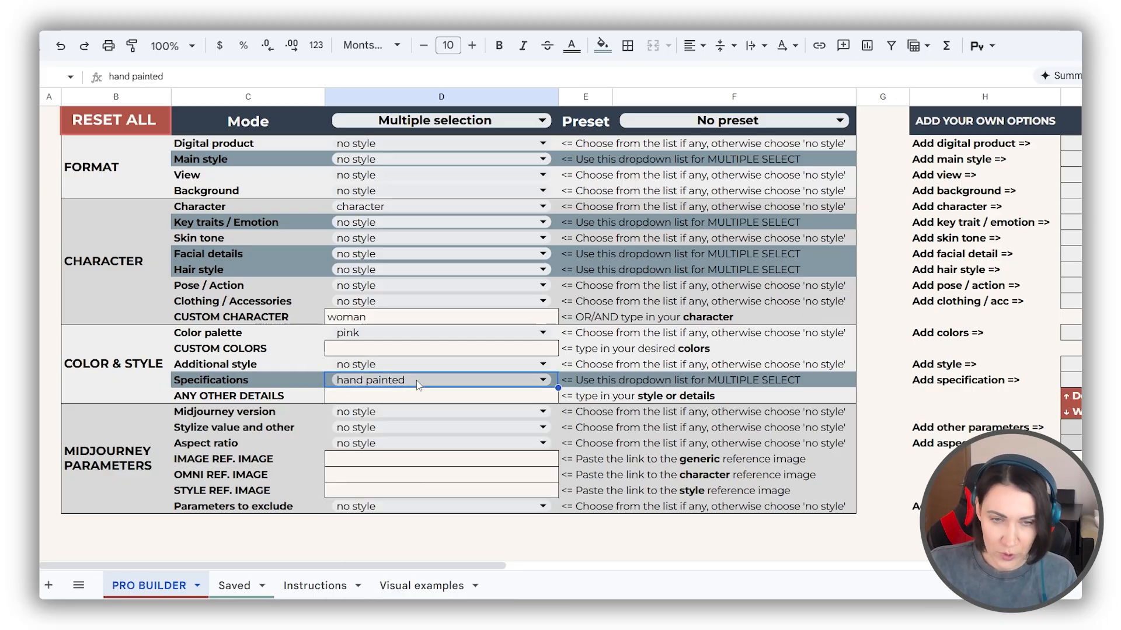
{"action": "left_click", "coordinate": [439, 380]}
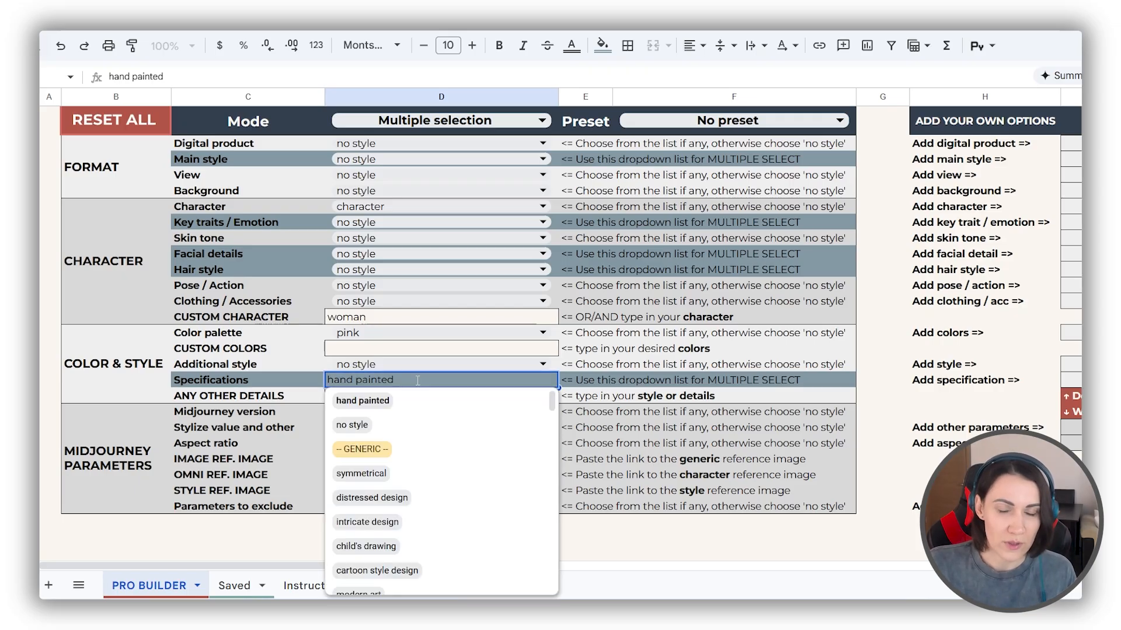
{"action": "left_click", "coordinate": [360, 473]}
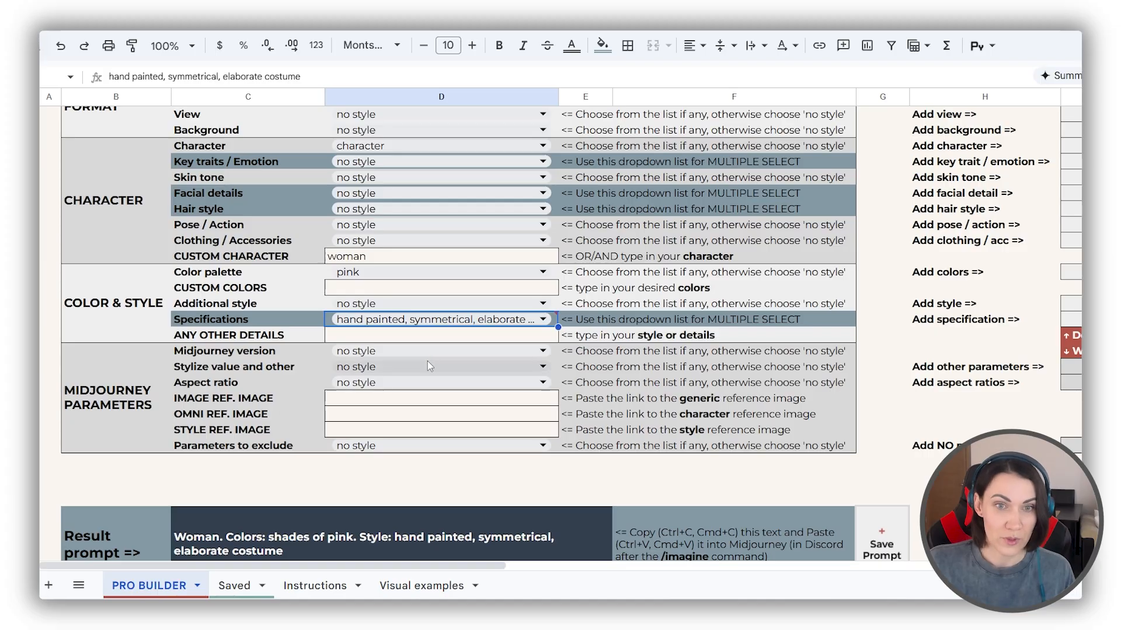
{"action": "left_click", "coordinate": [439, 319]}
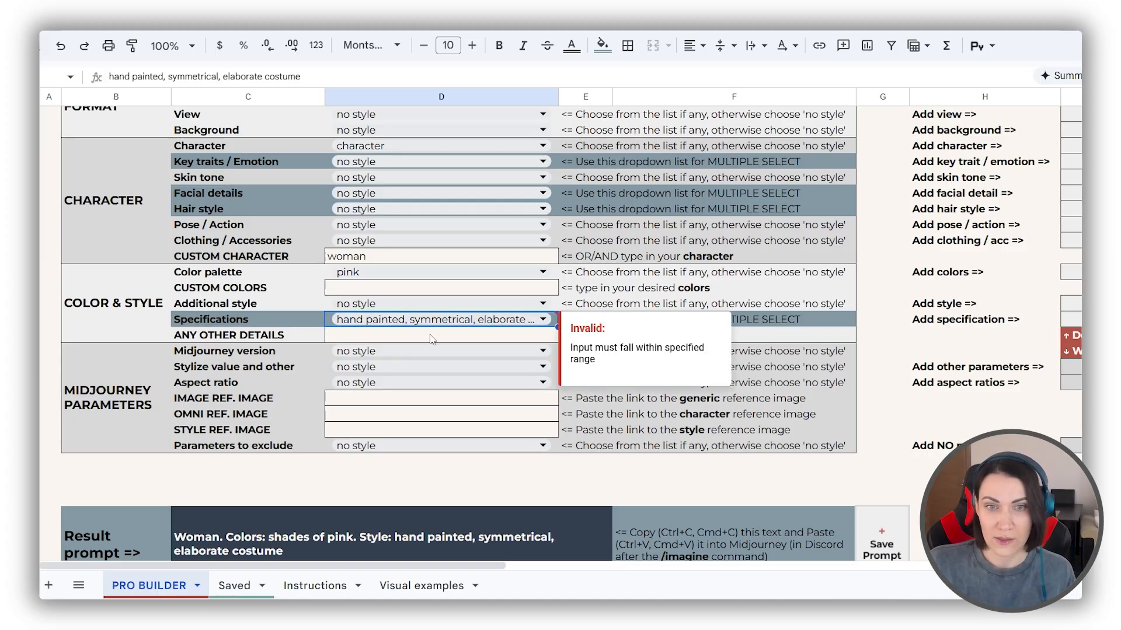
{"action": "mouse_move", "coordinate": [500, 429]}
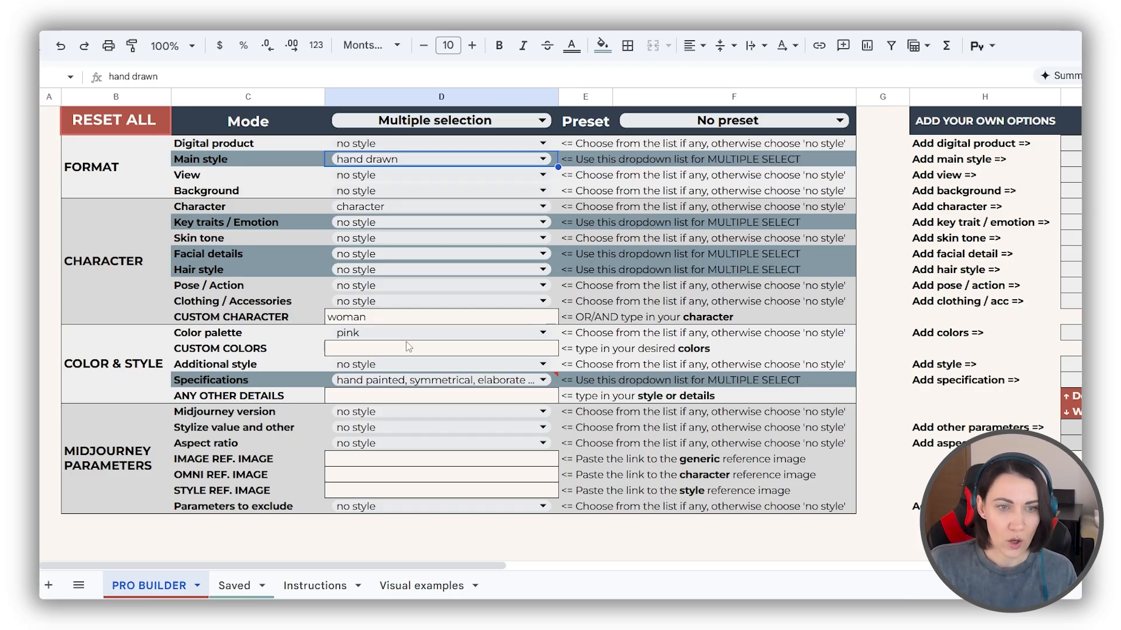
Enter 'hhh' in ANY OTHER DETAILS so the result prompt begins 'Hand drawn woman, hhh'
{"action": "left_click", "coordinate": [440, 395]}
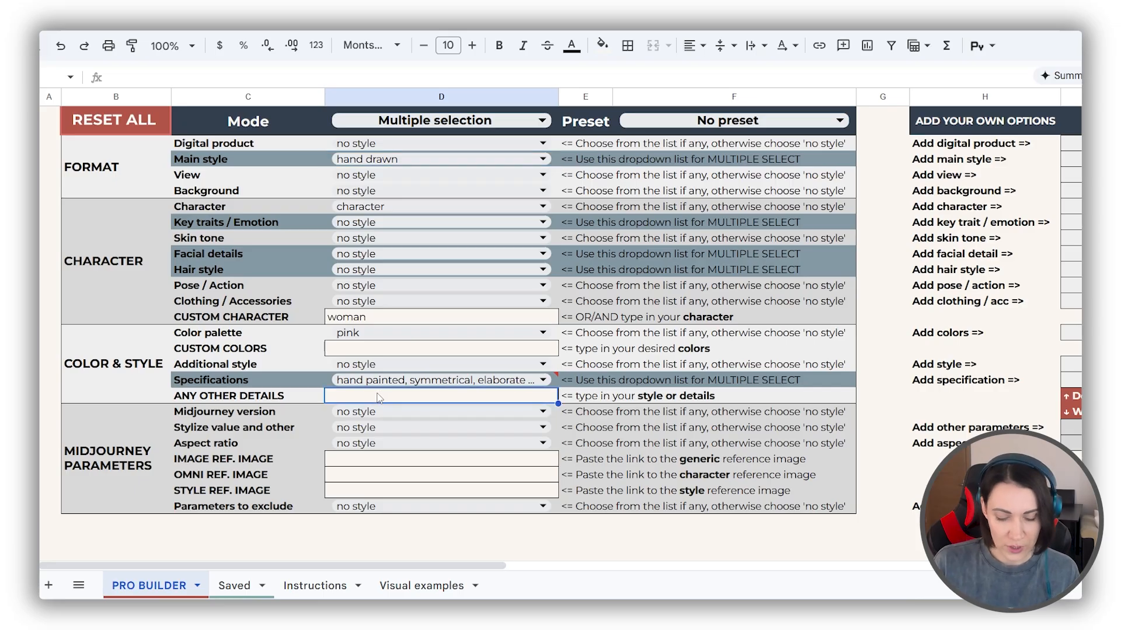
{"action": "type", "text": "hhh"}
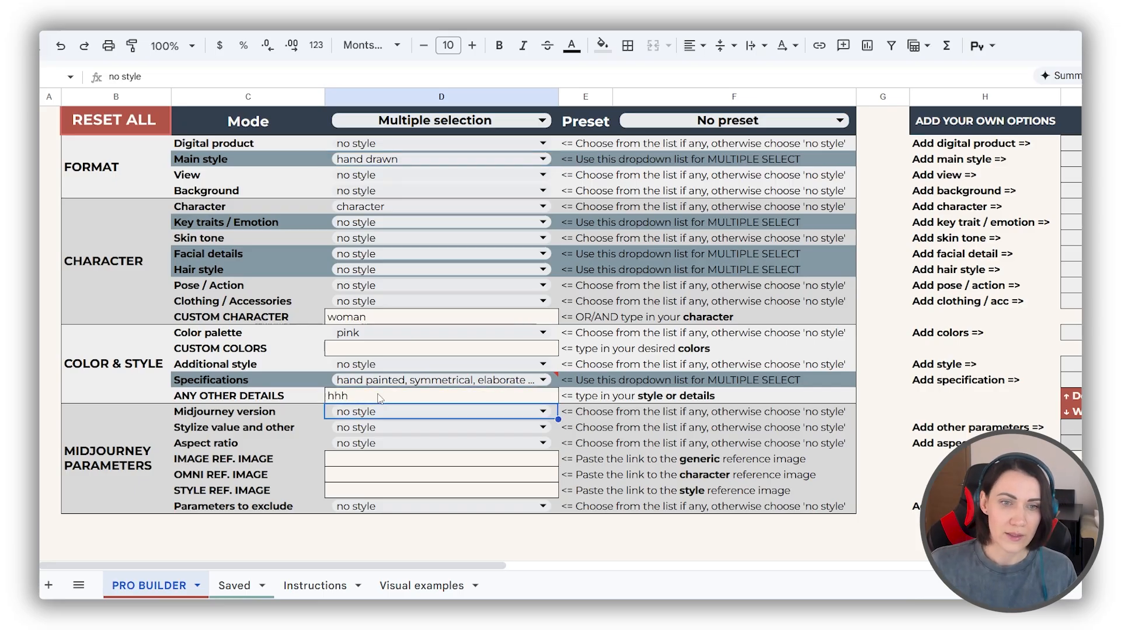
{"action": "scroll", "scroll_direction": "down", "scroll_amount": 3}
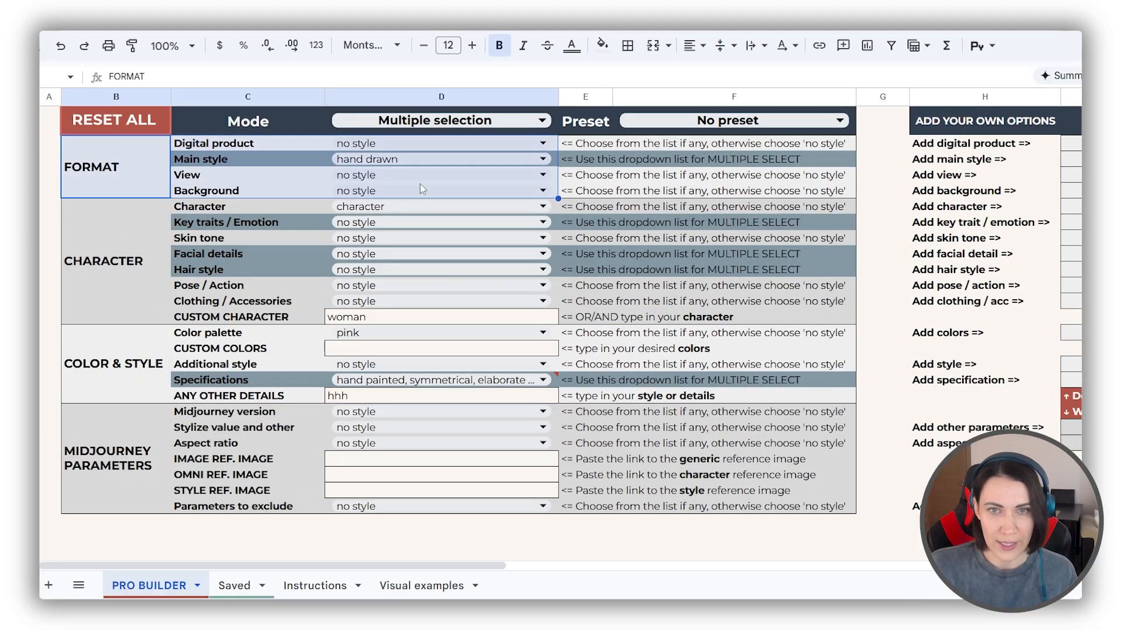
{"action": "scroll", "scroll_direction": "down", "scroll_amount": 3}
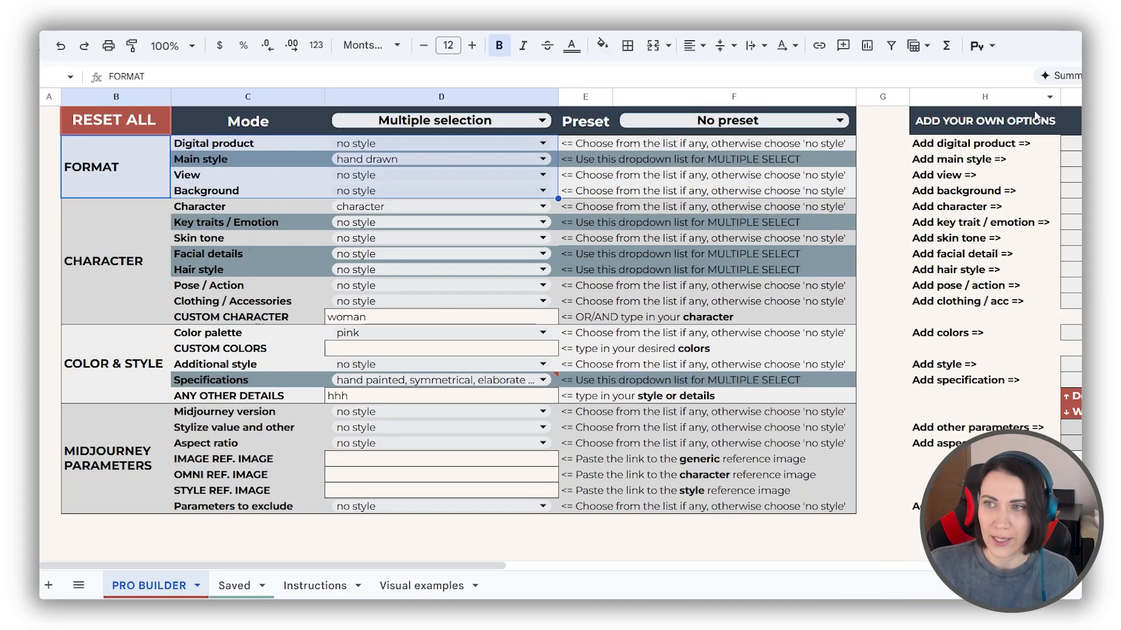
{"action": "scroll", "scroll_direction": "down", "scroll_amount": 3}
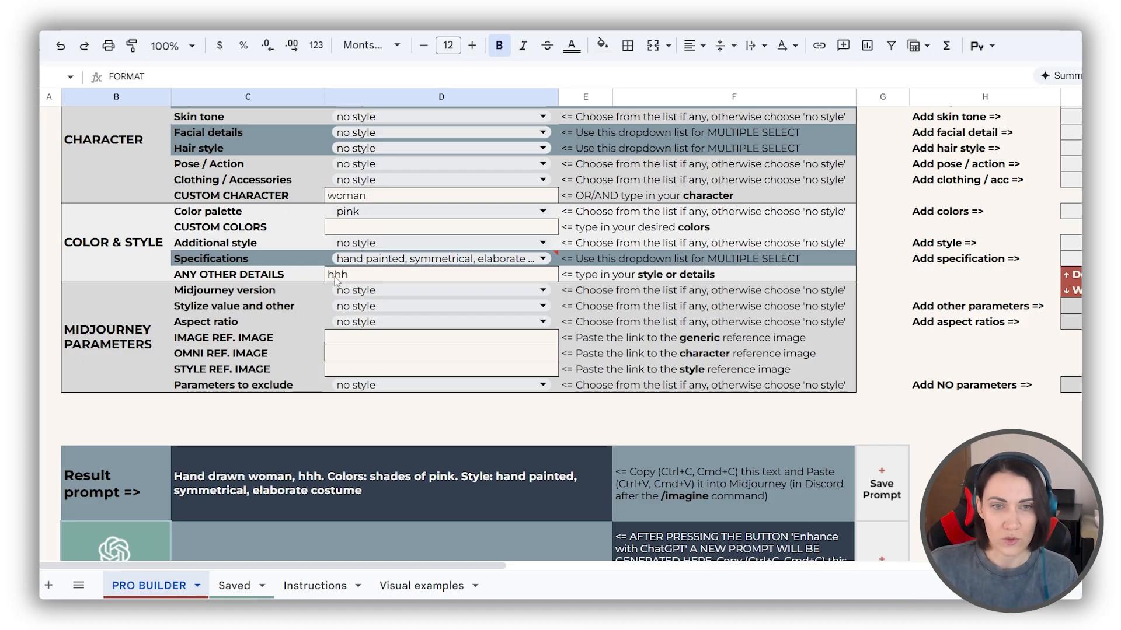
{"action": "mouse_move", "coordinate": [338, 280]}
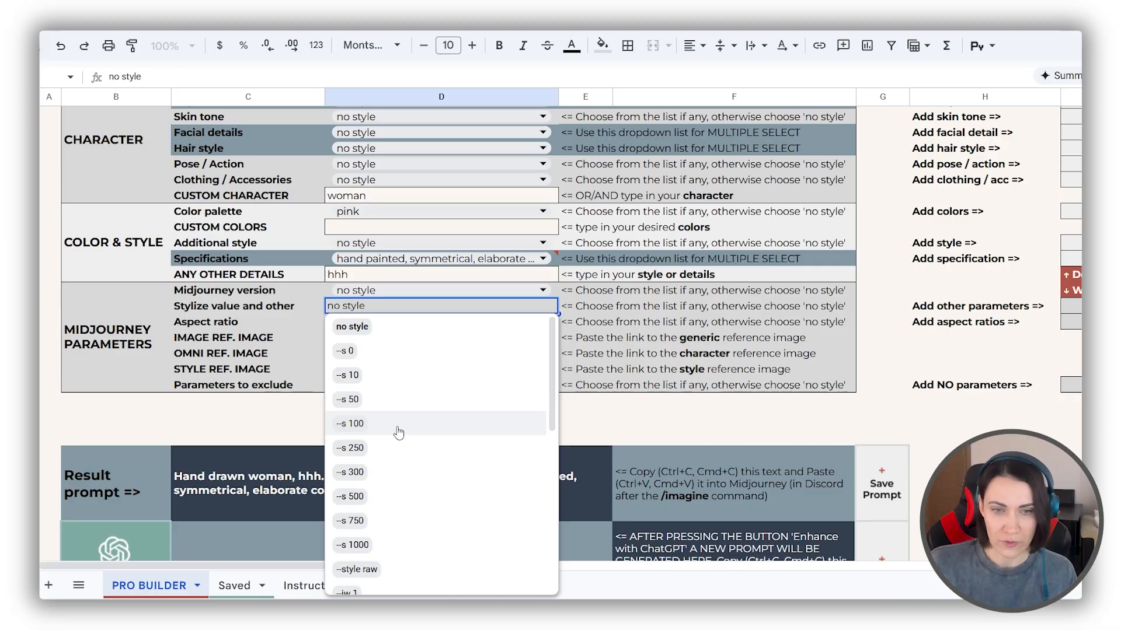
{"action": "mouse_move", "coordinate": [424, 532]}
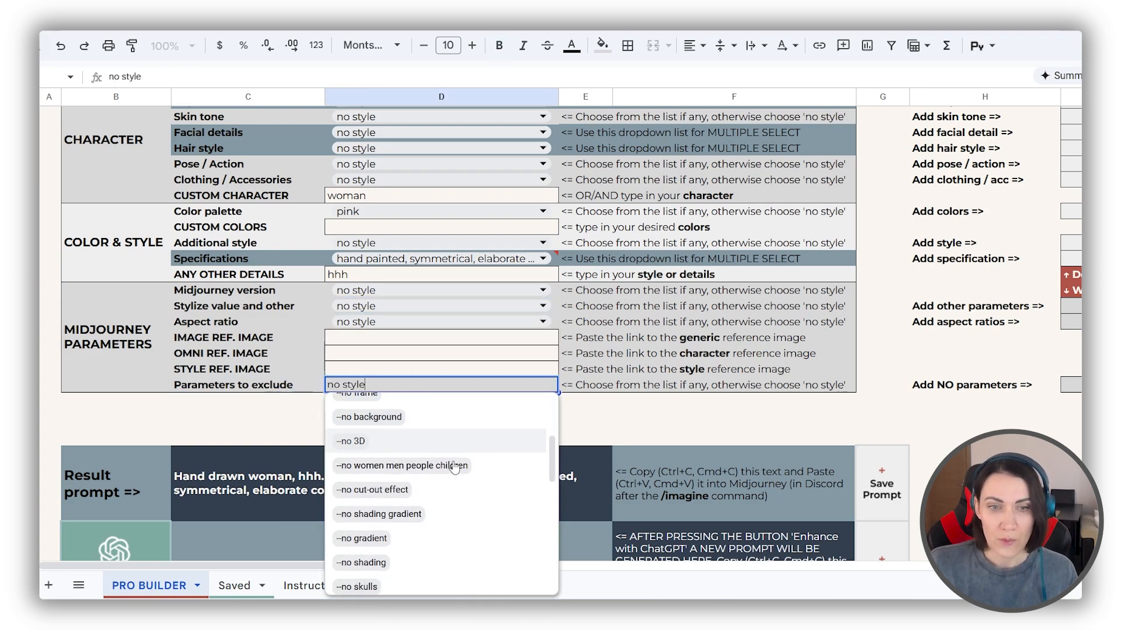
{"action": "scroll", "scroll_direction": "down", "scroll_amount": 3}
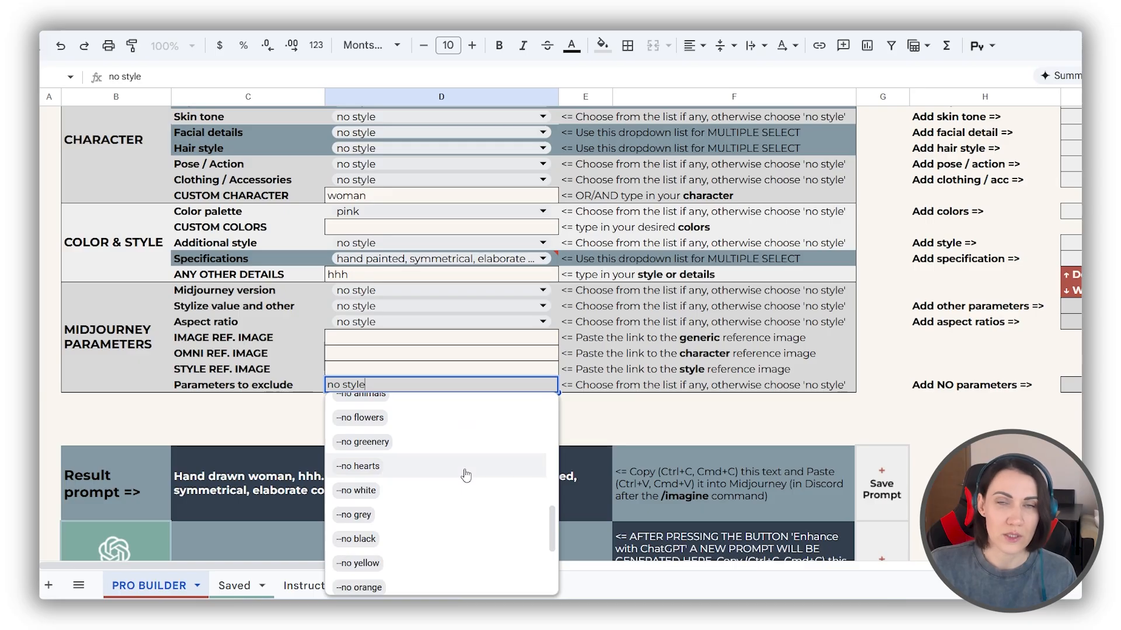